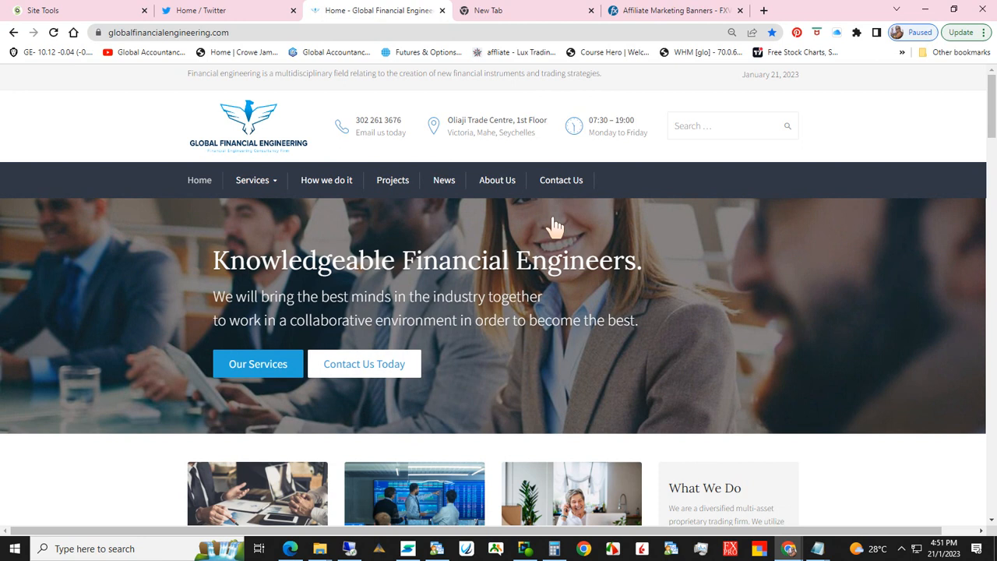
Search the site for 'risk disclaimer' to reach the Risk Disclaimers page.
{"action": "type", "text": "risk disclaimer"}
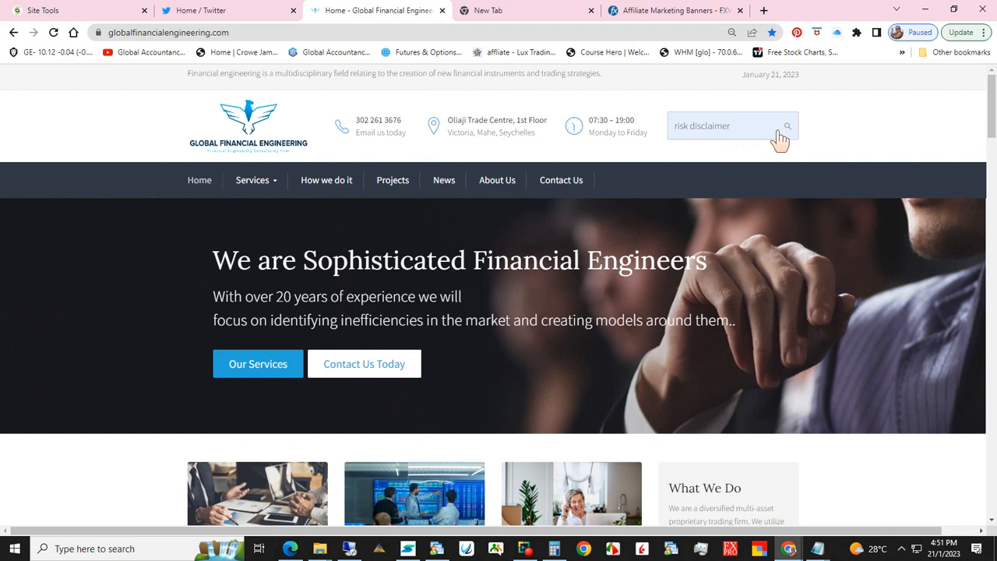
{"action": "left_click", "coordinate": [787, 125]}
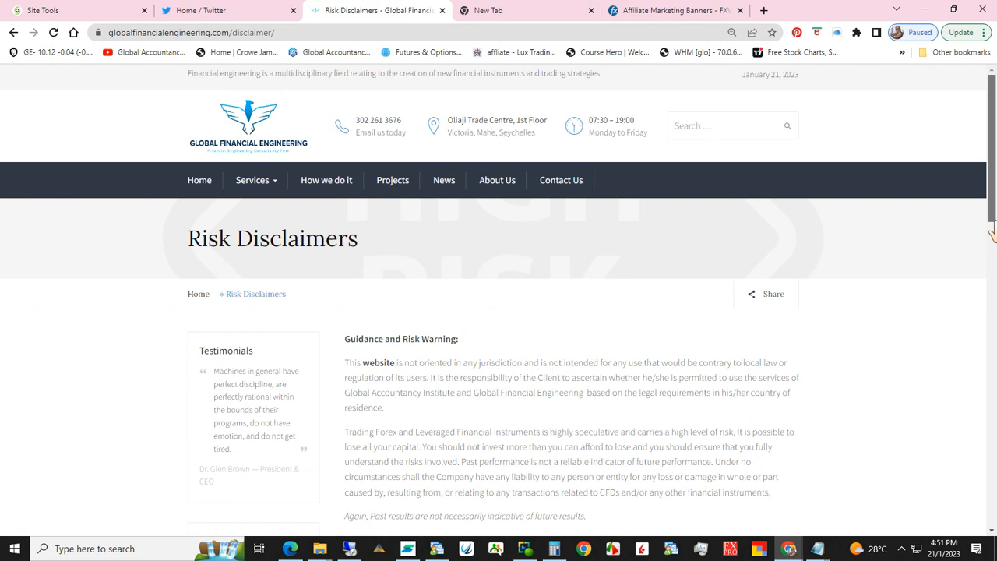
{"action": "scroll", "scroll_direction": "down", "scroll_amount": 3}
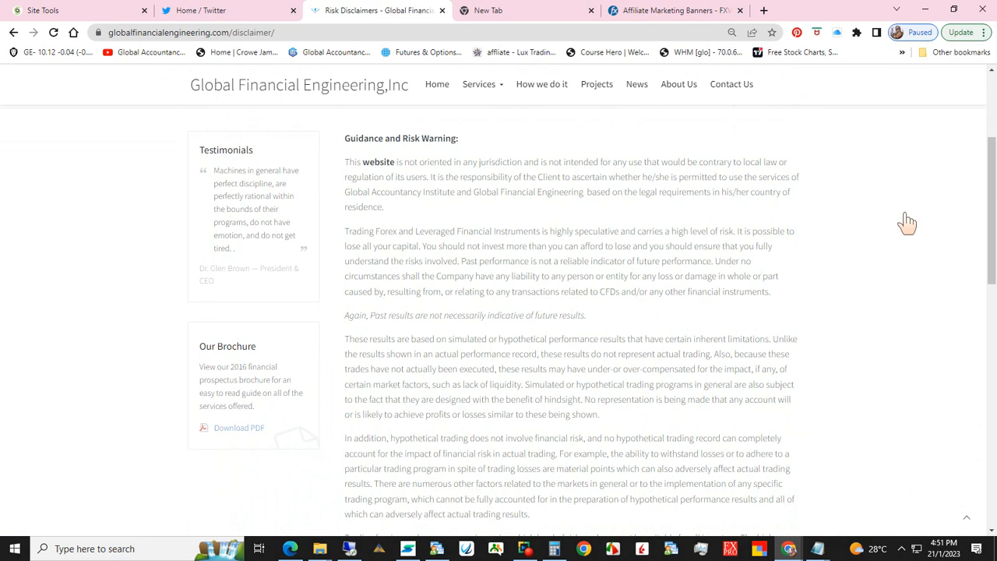
{"action": "left_click", "coordinate": [436, 84]}
{"action": "type", "text": "risk disclaimer"}
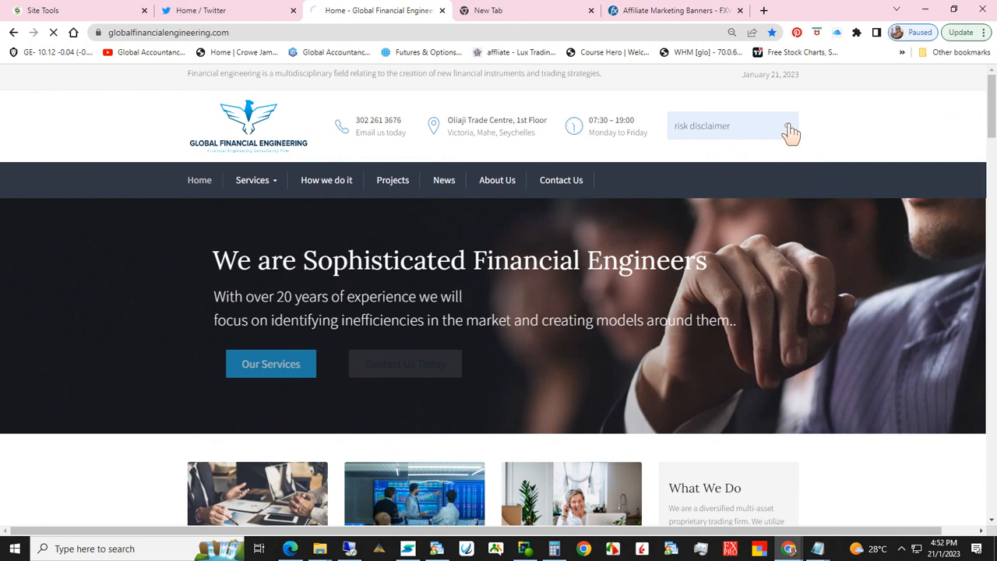
{"action": "left_click", "coordinate": [701, 124]}
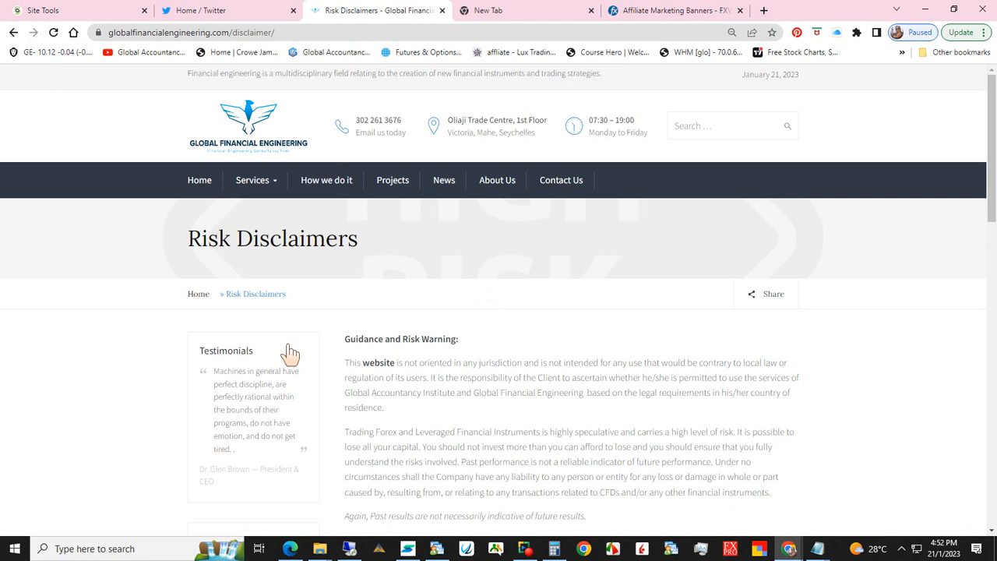
{"action": "mouse_move", "coordinate": [985, 218]}
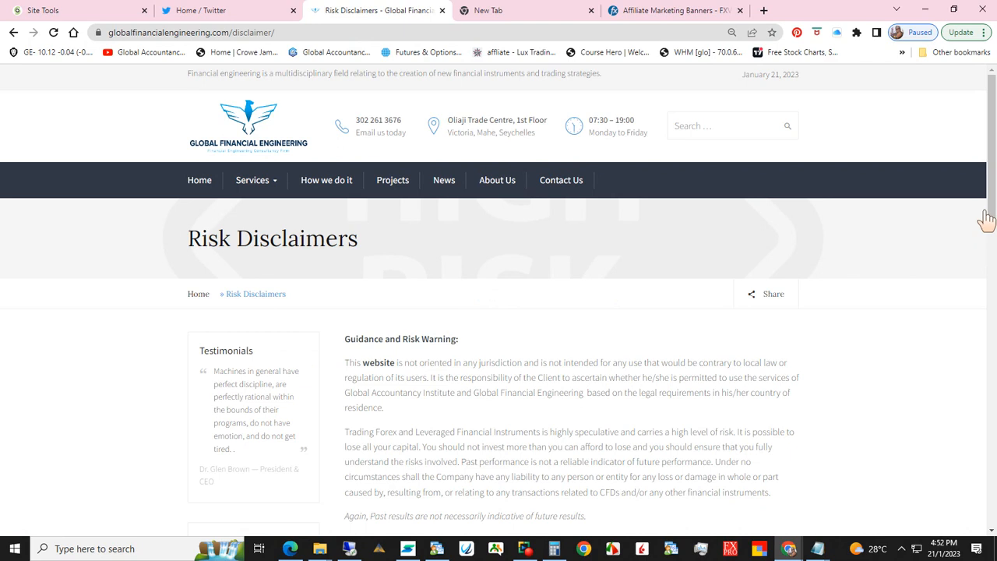
Scroll down to the Guidance and Risk Warning paragraphs on hypothetical performance.
{"action": "scroll", "scroll_direction": "down", "scroll_amount": 3}
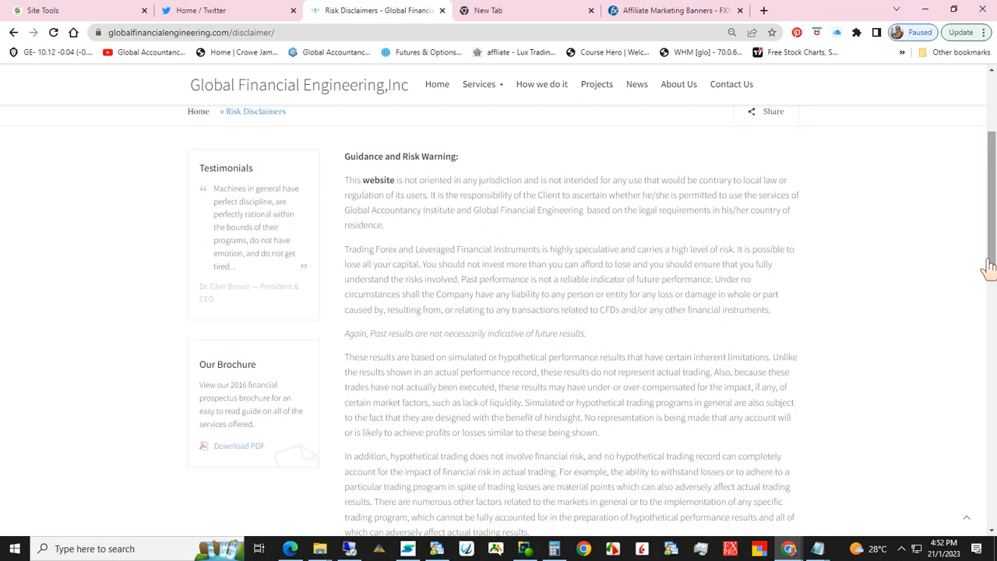
{"action": "scroll", "scroll_direction": "down", "scroll_amount": 3}
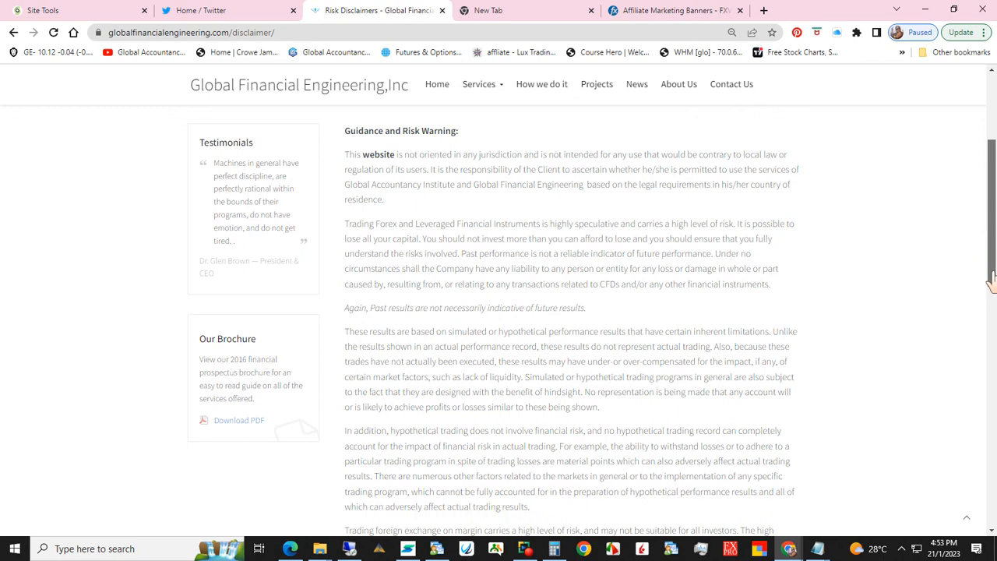
{"action": "scroll", "scroll_direction": "down", "scroll_amount": 3}
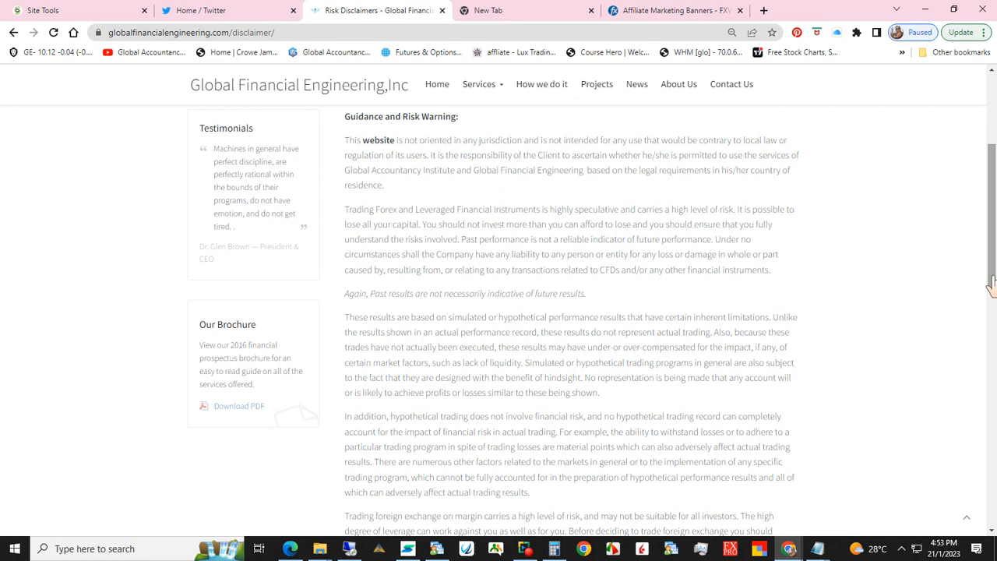
{"action": "mouse_move", "coordinate": [595, 309]}
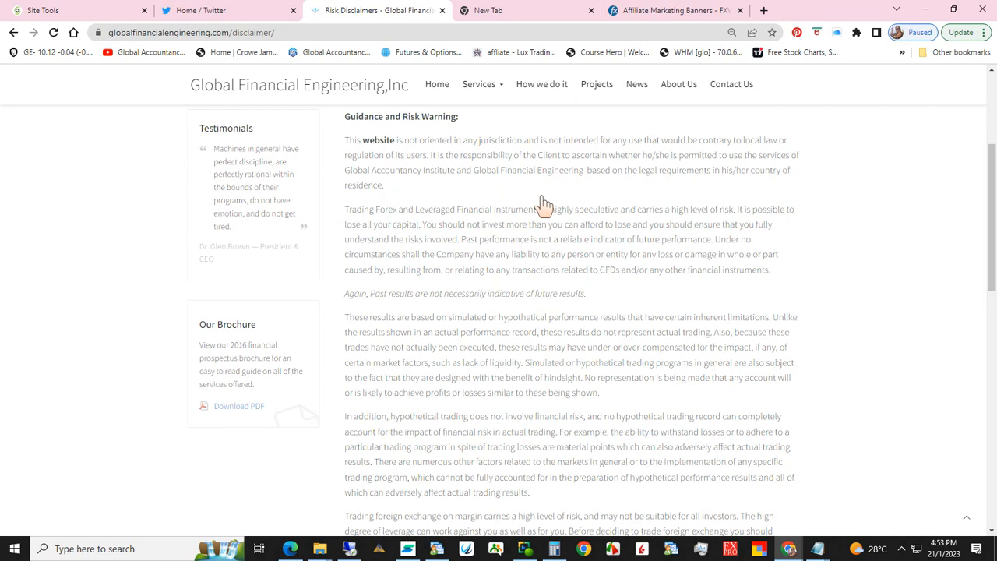
{"action": "mouse_move", "coordinate": [595, 190]}
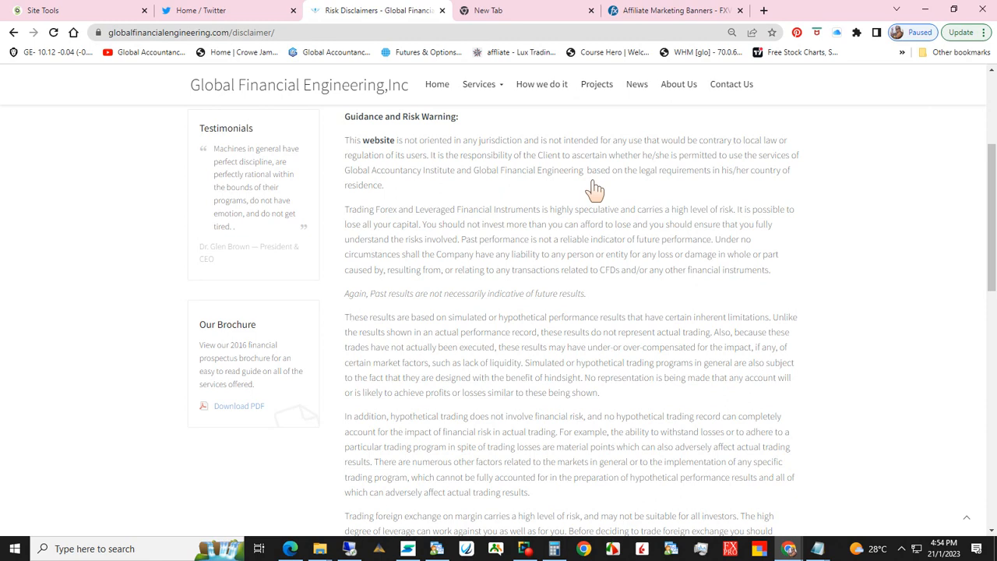
Scroll further to the futures trading, personal responsibility and CFTC Rule 4.41 paragraphs.
{"action": "scroll", "scroll_direction": "down", "scroll_amount": 3}
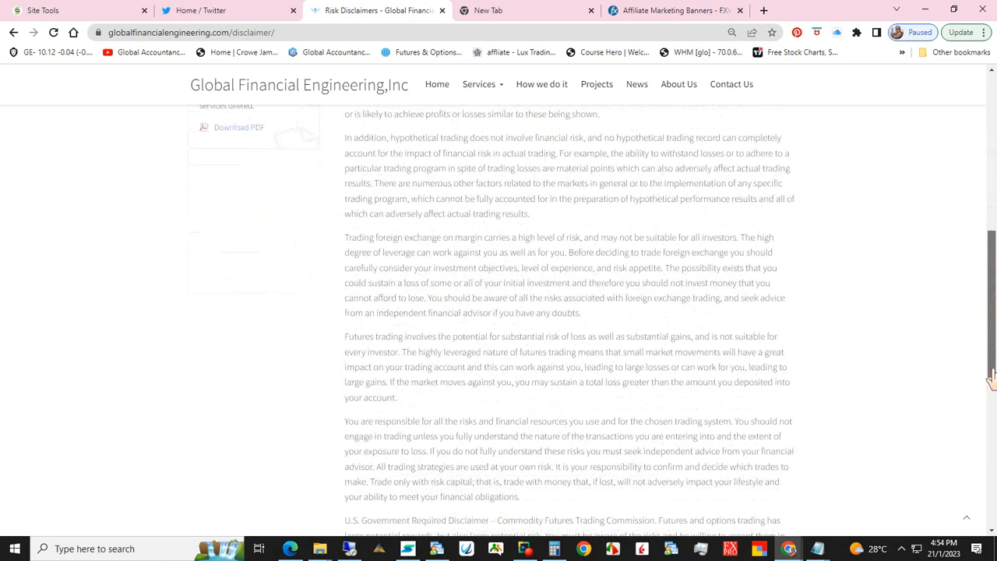
{"action": "scroll", "scroll_direction": "down", "scroll_amount": 3}
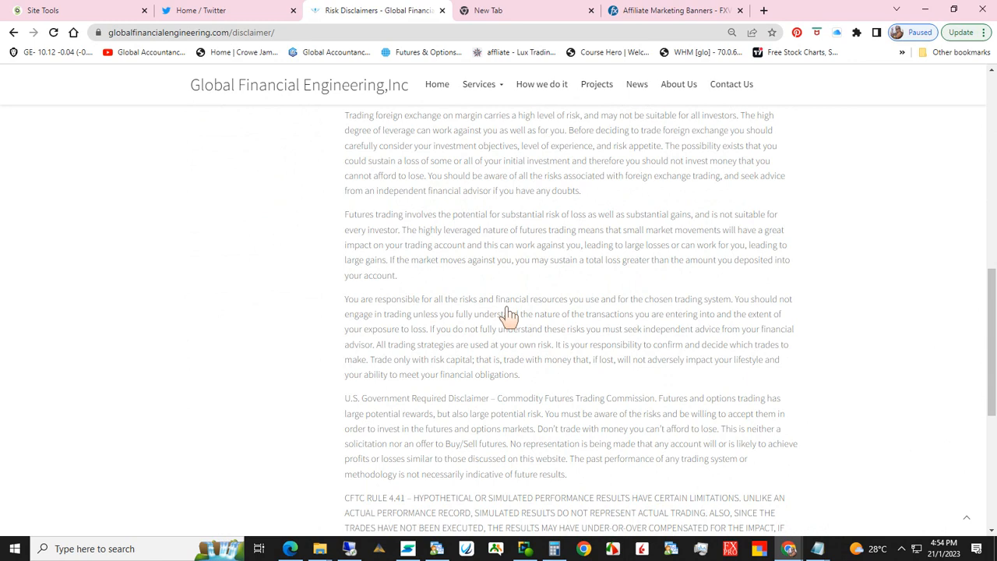
{"action": "scroll", "scroll_direction": "down", "scroll_amount": 3}
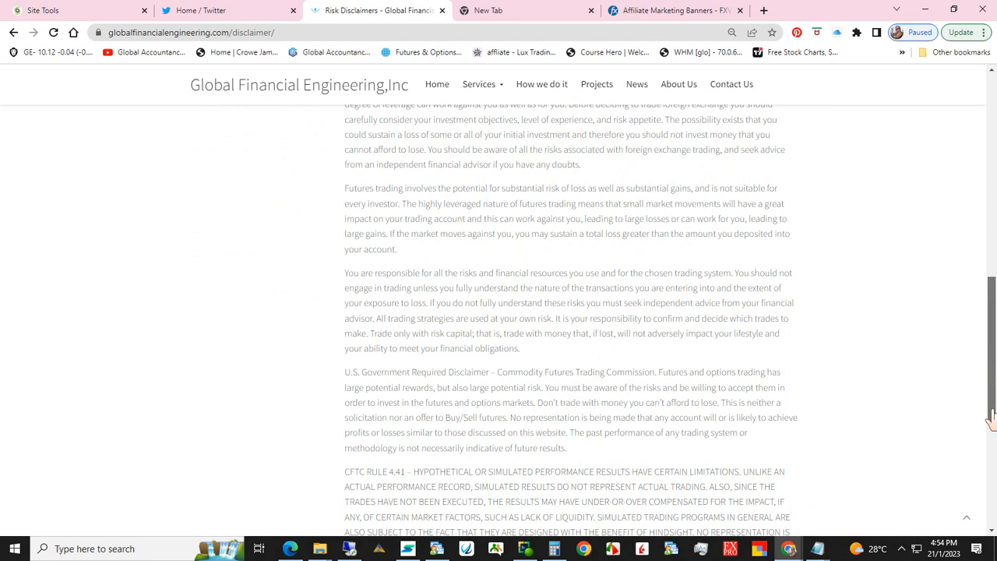
{"action": "scroll", "scroll_direction": "down", "scroll_amount": 3}
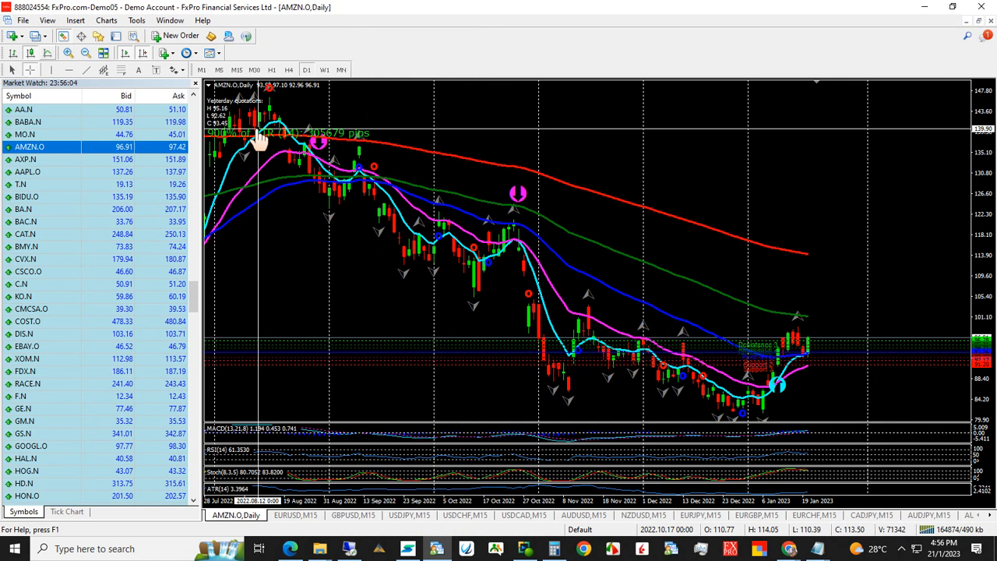
{"action": "mouse_move", "coordinate": [427, 209]}
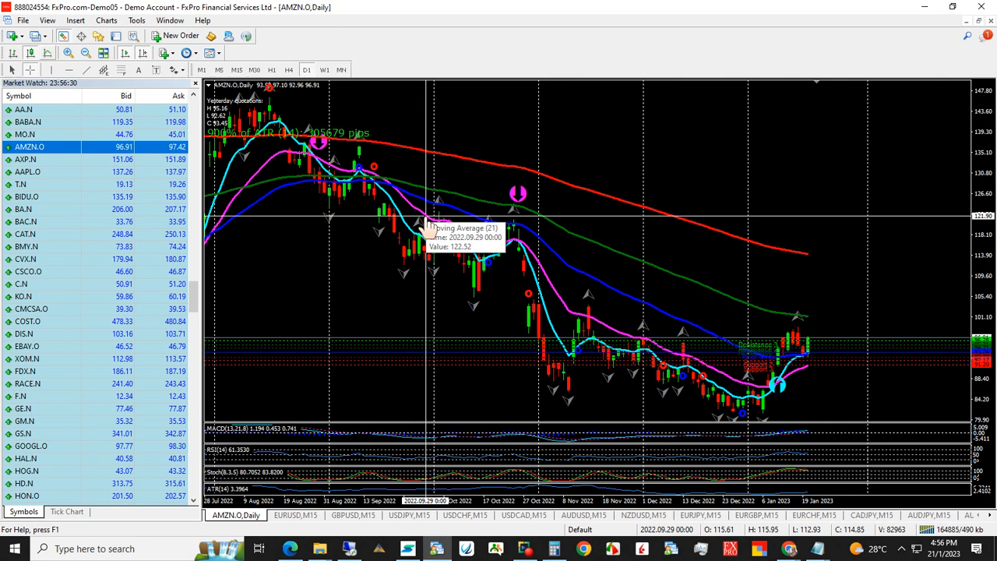
{"action": "mouse_move", "coordinate": [430, 226]}
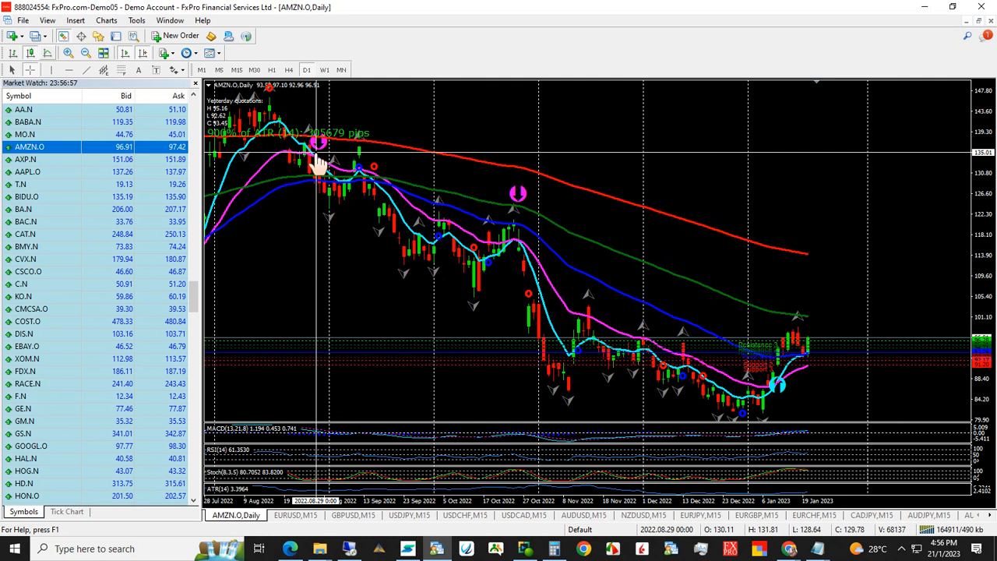
{"action": "mouse_move", "coordinate": [314, 156]}
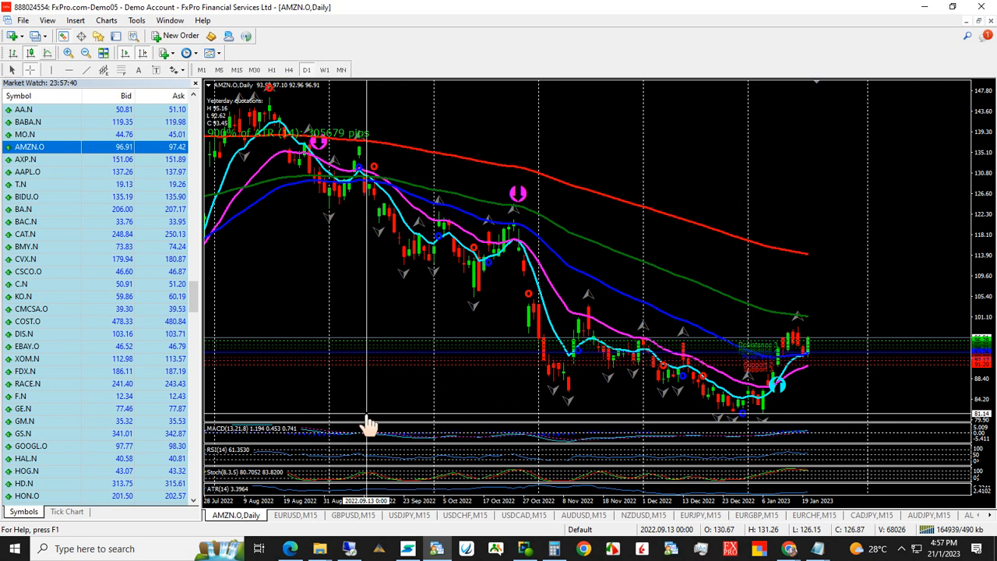
{"action": "mouse_move", "coordinate": [359, 202]}
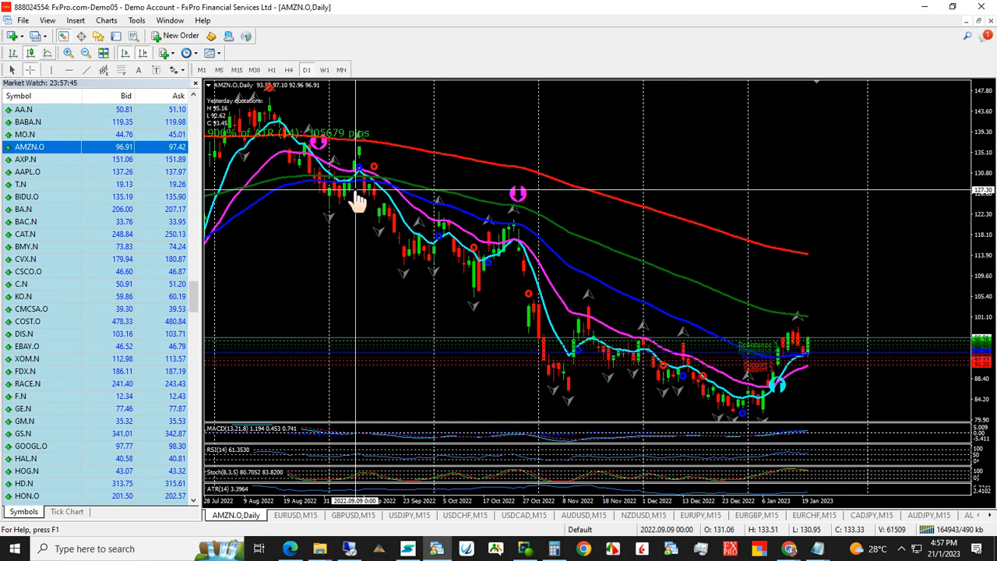
{"action": "mouse_move", "coordinate": [397, 230]}
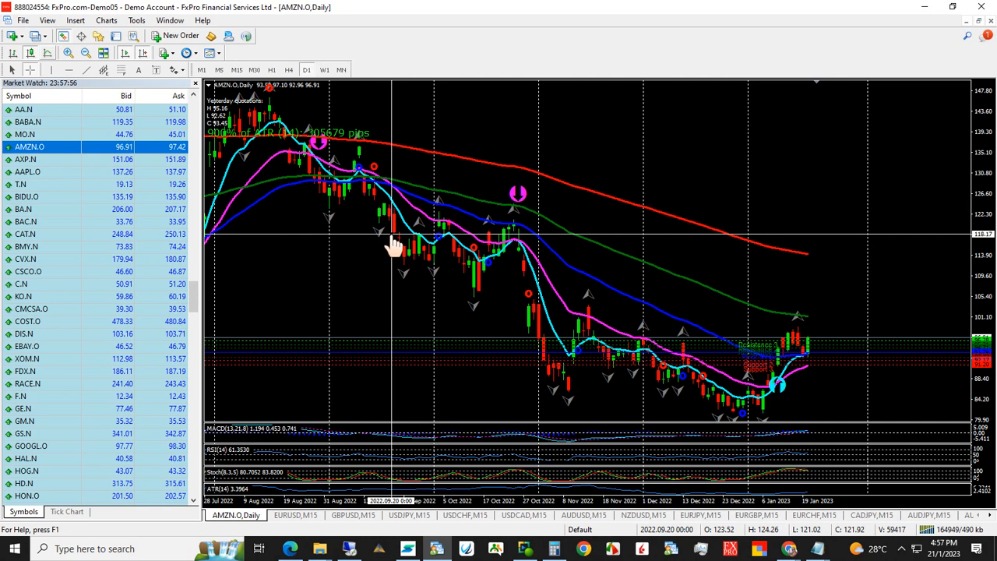
{"action": "mouse_move", "coordinate": [428, 237]}
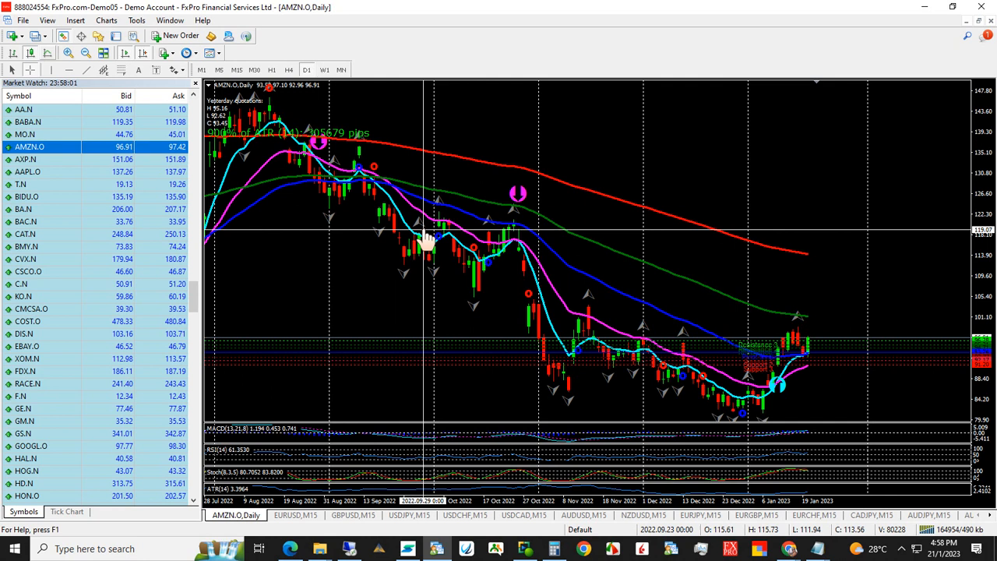
{"action": "mouse_move", "coordinate": [408, 190]}
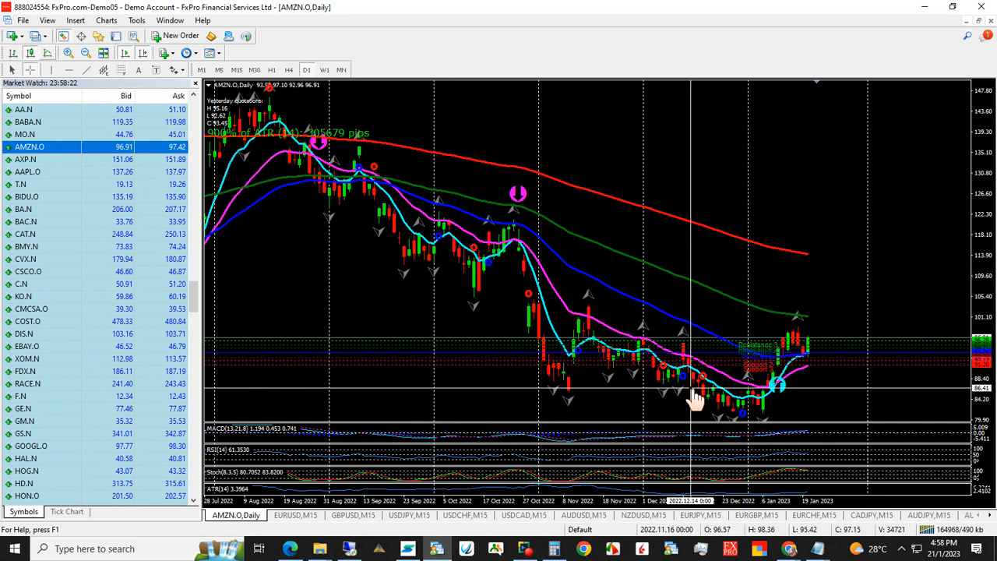
{"action": "mouse_move", "coordinate": [779, 398]}
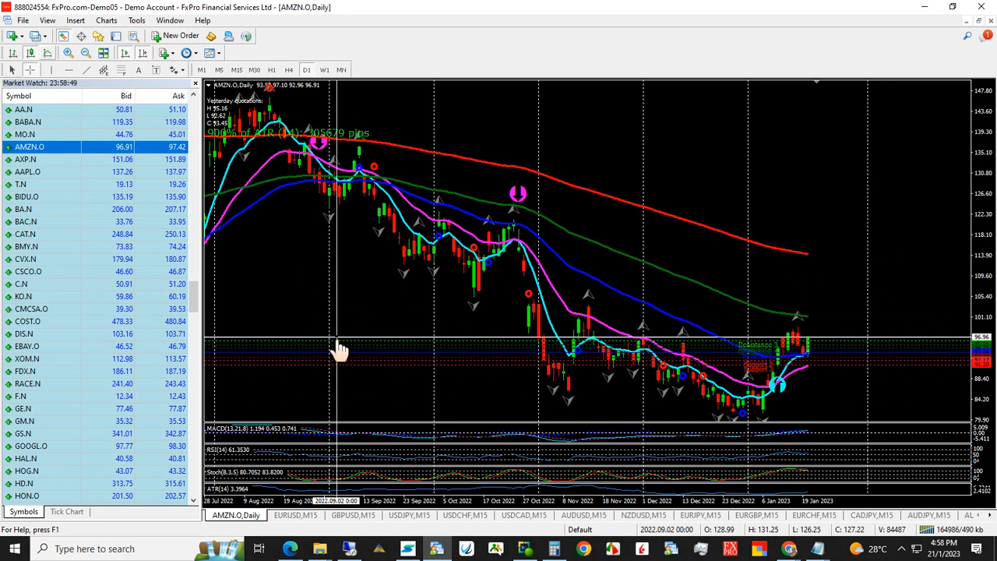
{"action": "mouse_move", "coordinate": [779, 413]}
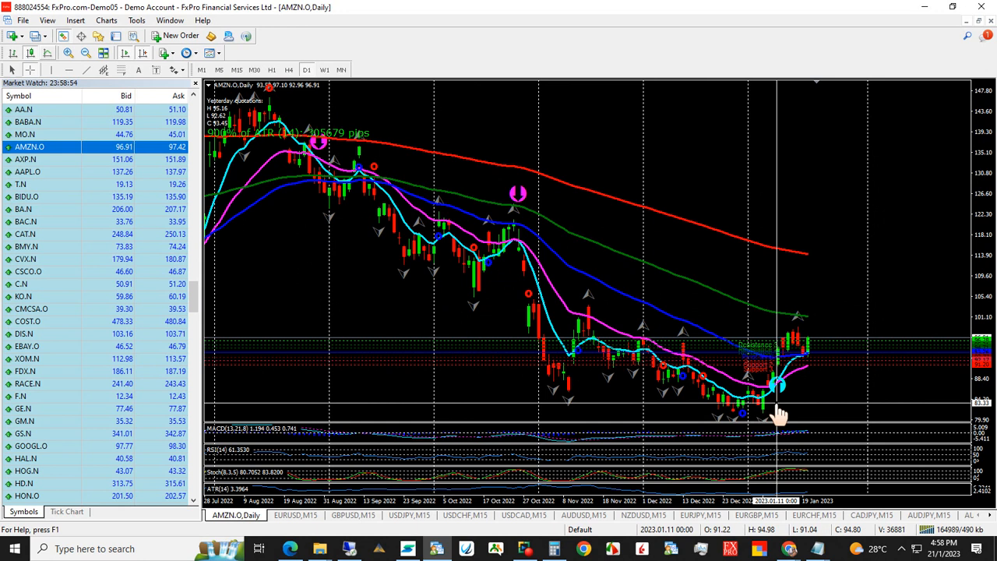
{"action": "mouse_move", "coordinate": [779, 389]}
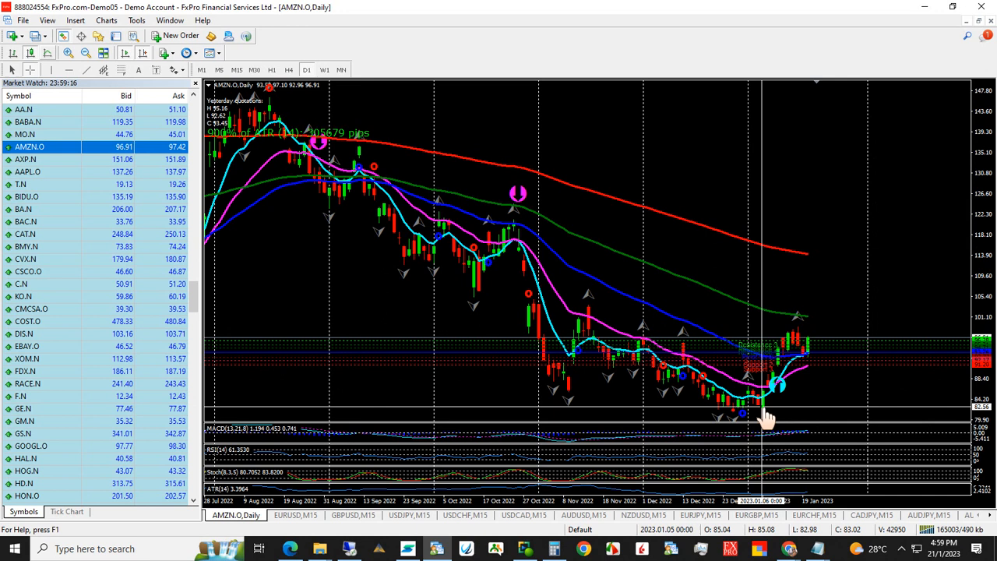
{"action": "mouse_move", "coordinate": [760, 389]}
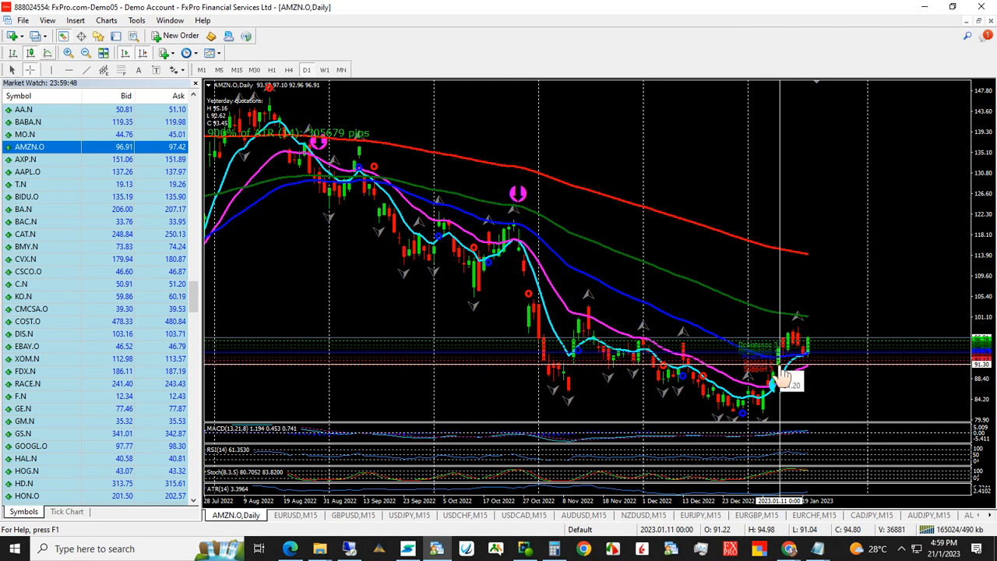
{"action": "mouse_move", "coordinate": [778, 379]}
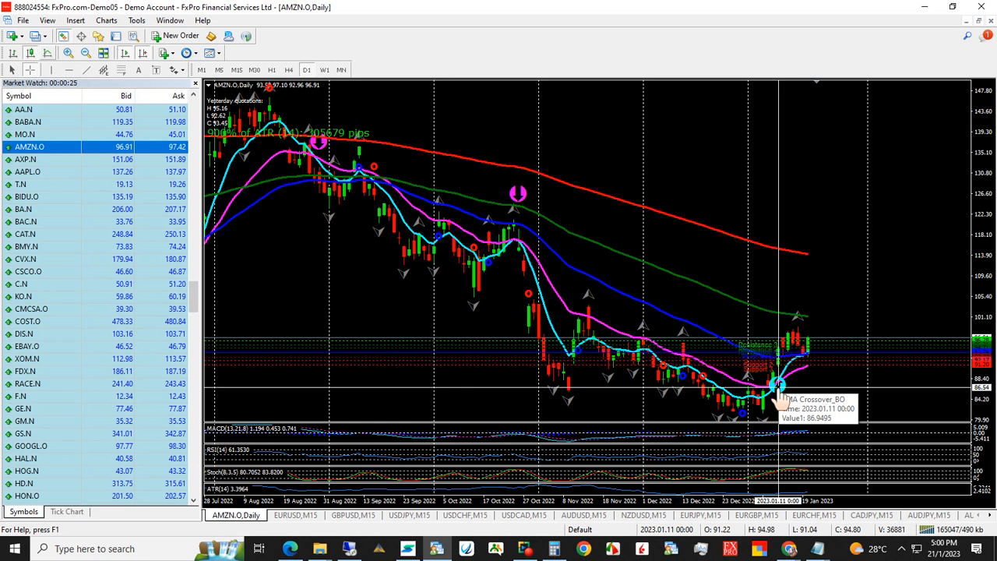
{"action": "mouse_move", "coordinate": [520, 271]}
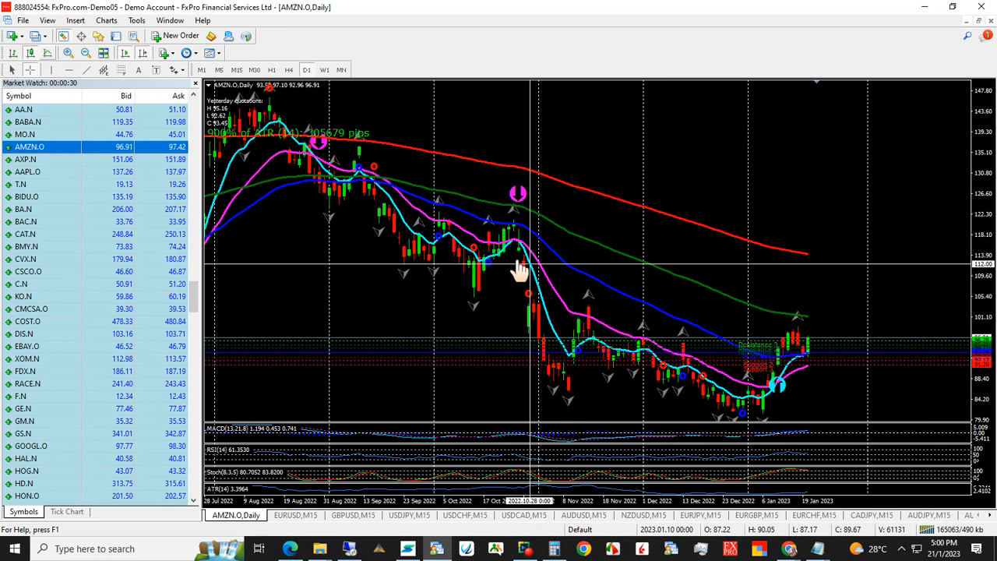
{"action": "mouse_move", "coordinate": [374, 299]}
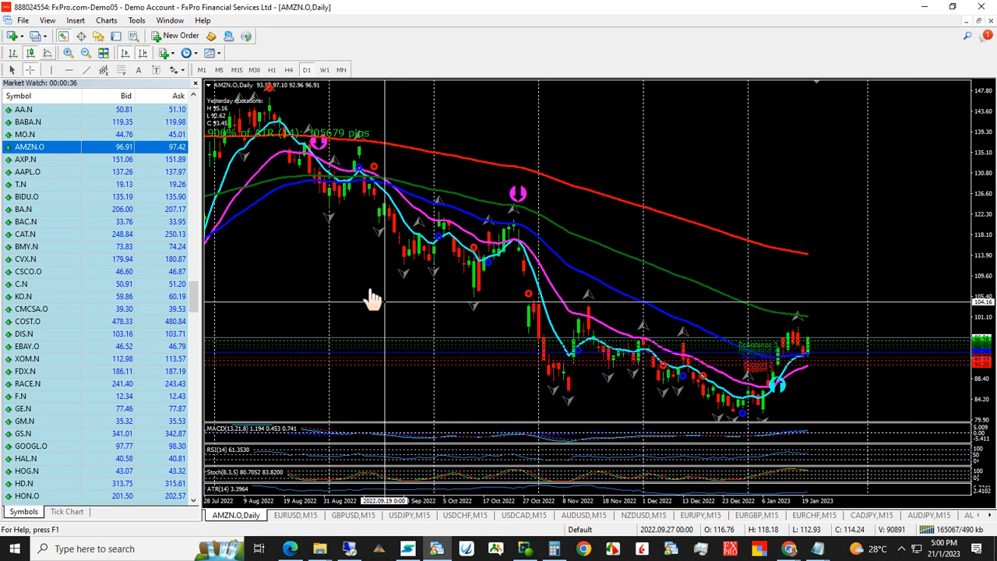
{"action": "mouse_move", "coordinate": [787, 335]}
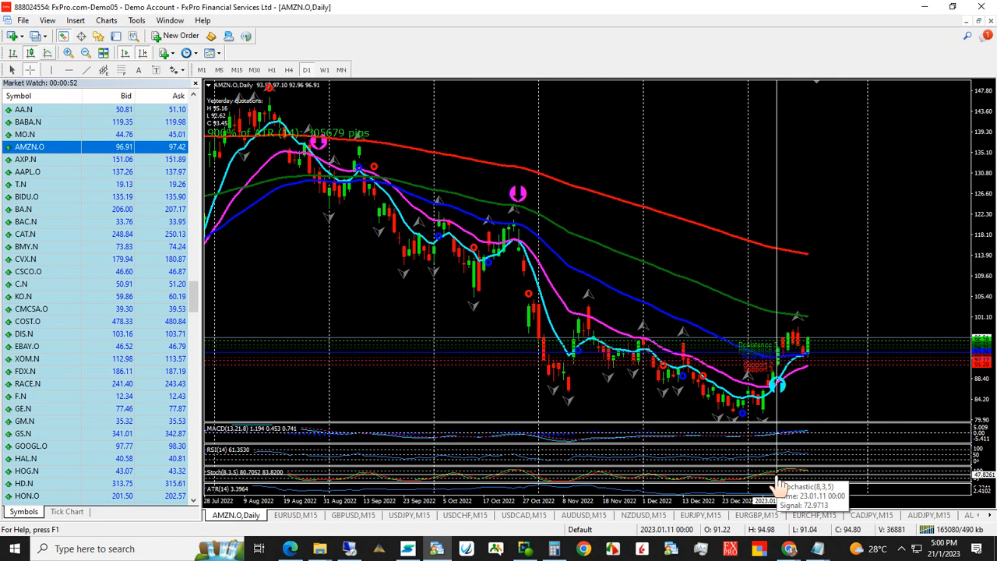
{"action": "mouse_move", "coordinate": [778, 460]}
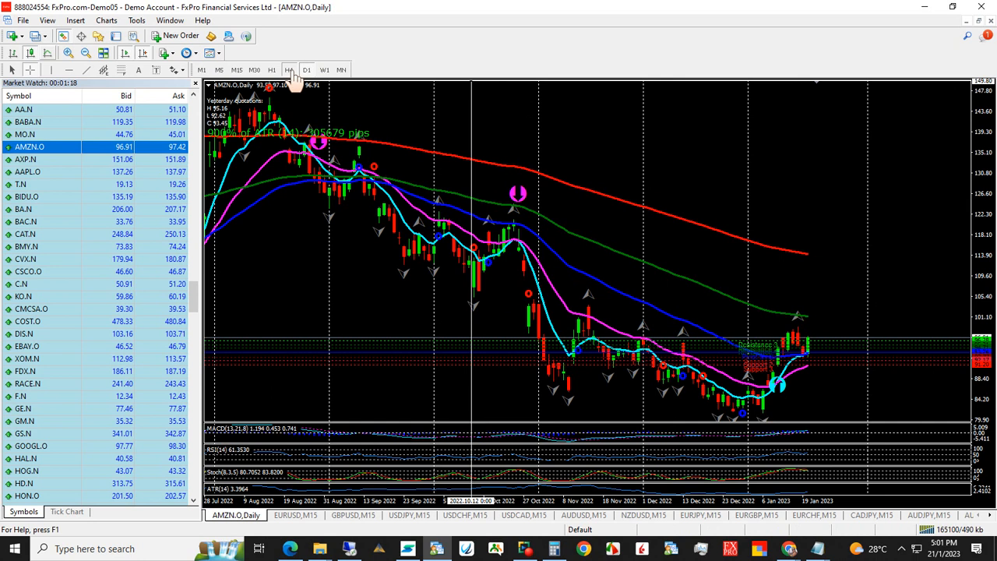
Switch the AMZN chart to the H4 timeframe.
{"action": "left_click", "coordinate": [289, 70]}
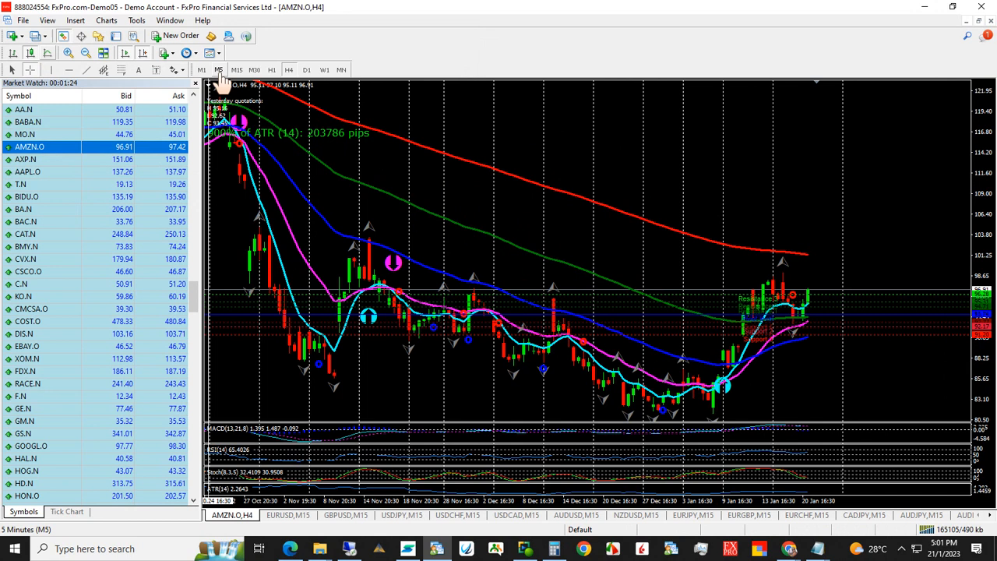
{"action": "mouse_move", "coordinate": [636, 284]}
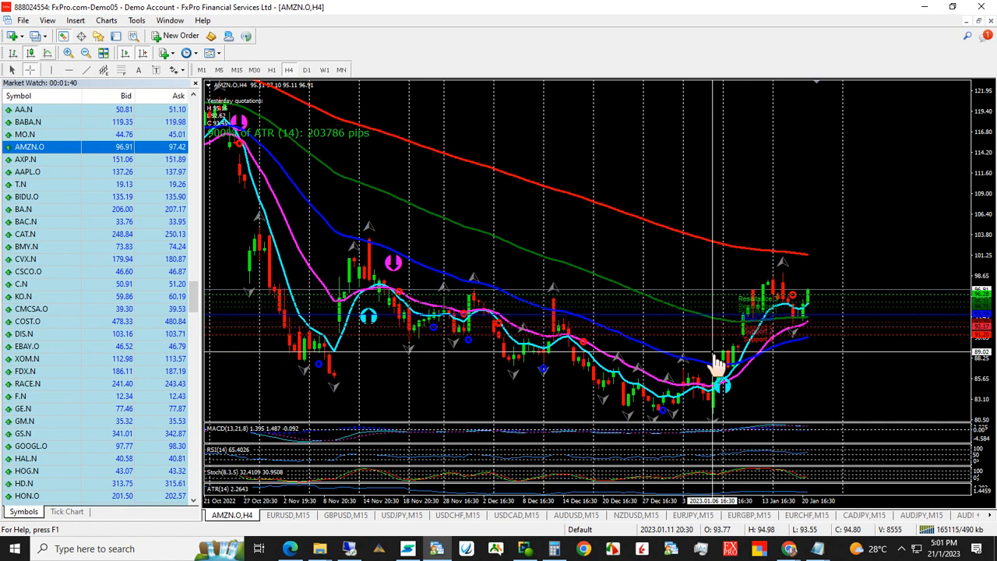
{"action": "mouse_move", "coordinate": [798, 264]}
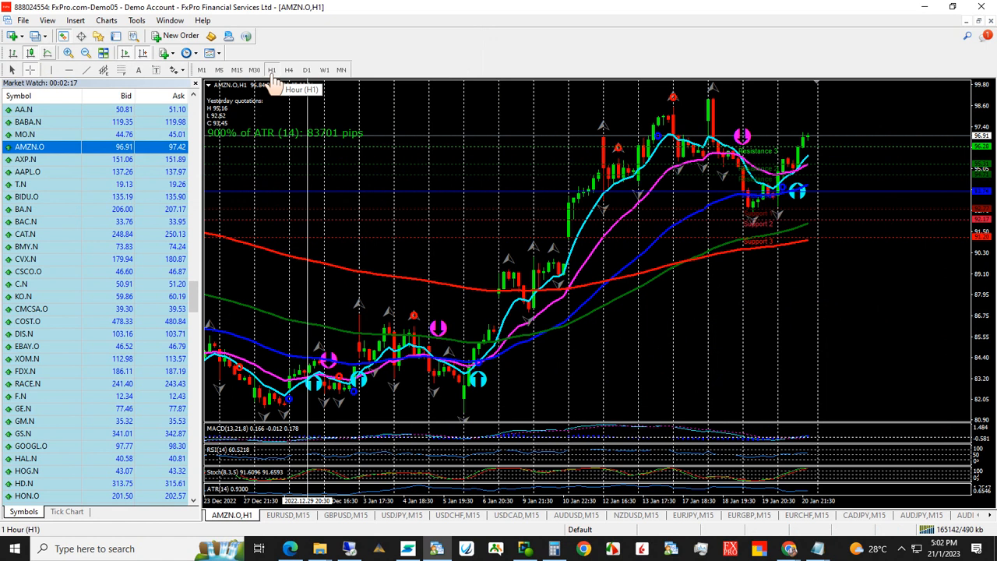
{"action": "mouse_move", "coordinate": [794, 303]}
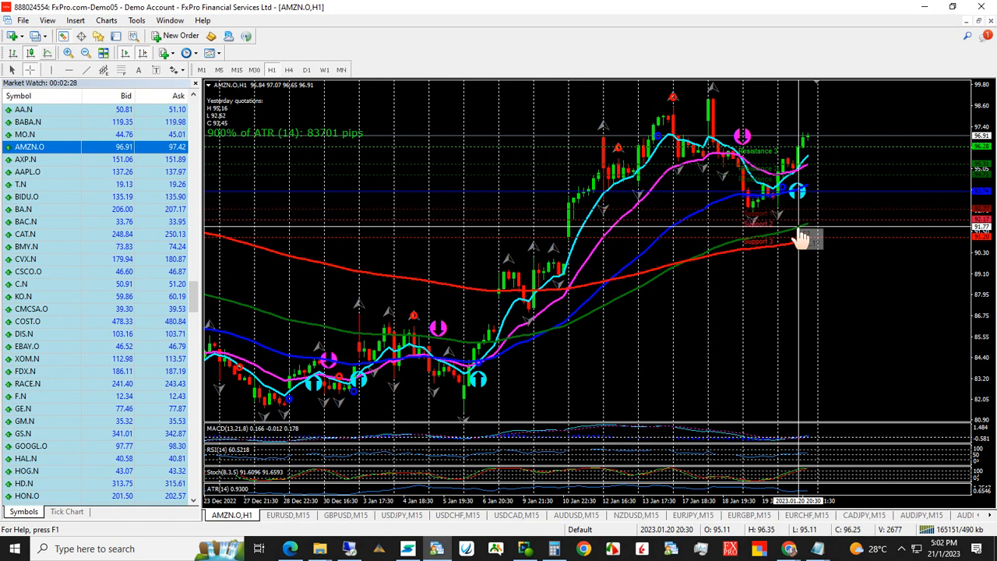
{"action": "mouse_move", "coordinate": [795, 193]}
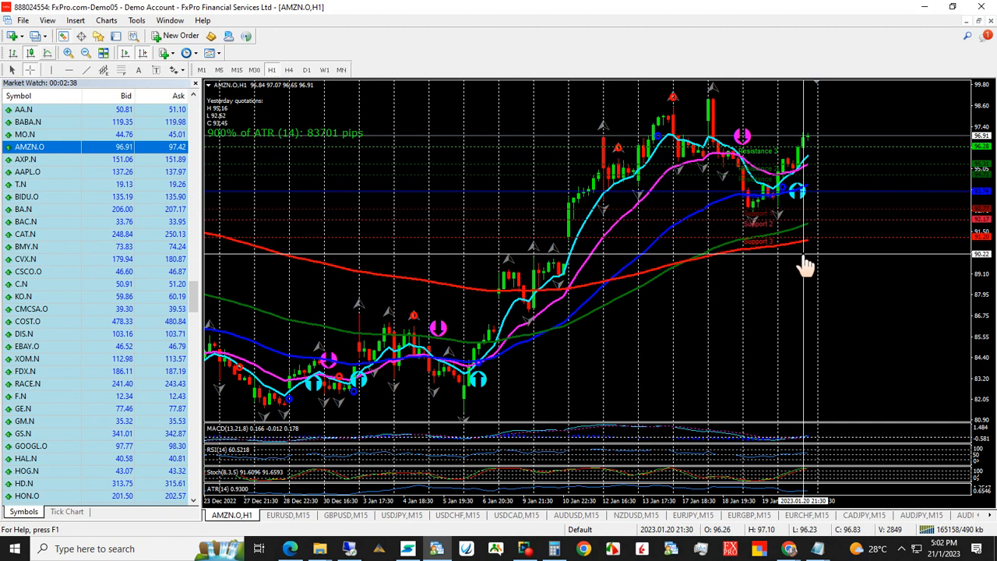
{"action": "mouse_move", "coordinate": [796, 402]}
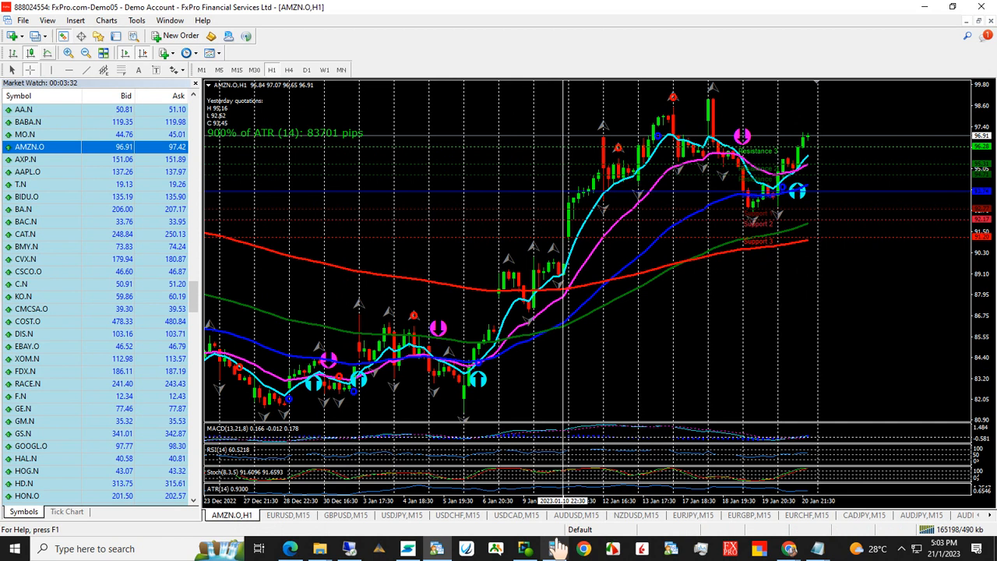
{"action": "mouse_move", "coordinate": [798, 195]}
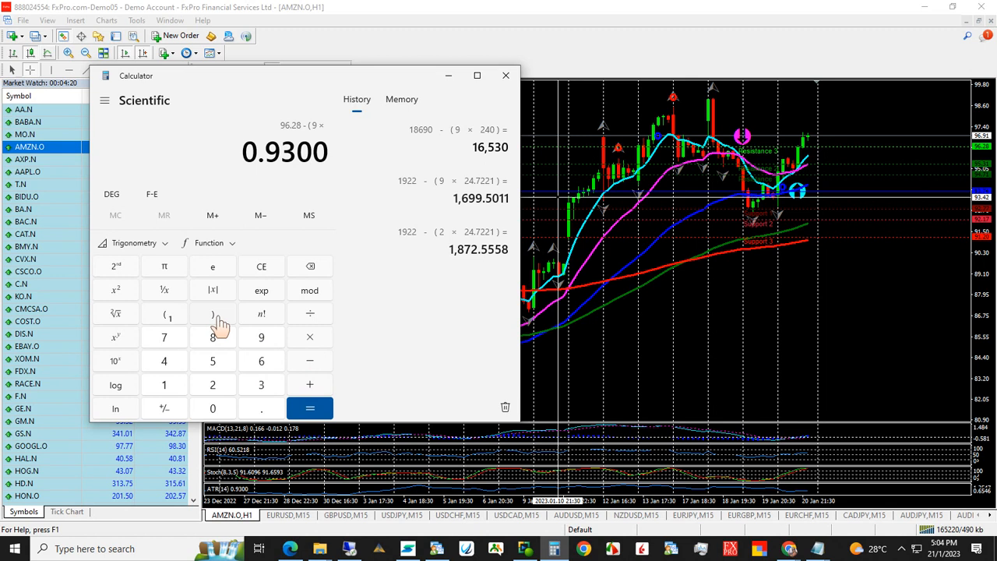
Evaluate 96.28 − (9 × 0.93) = 87.91 and return to the AMZN hourly chart.
{"action": "left_click", "coordinate": [309, 408]}
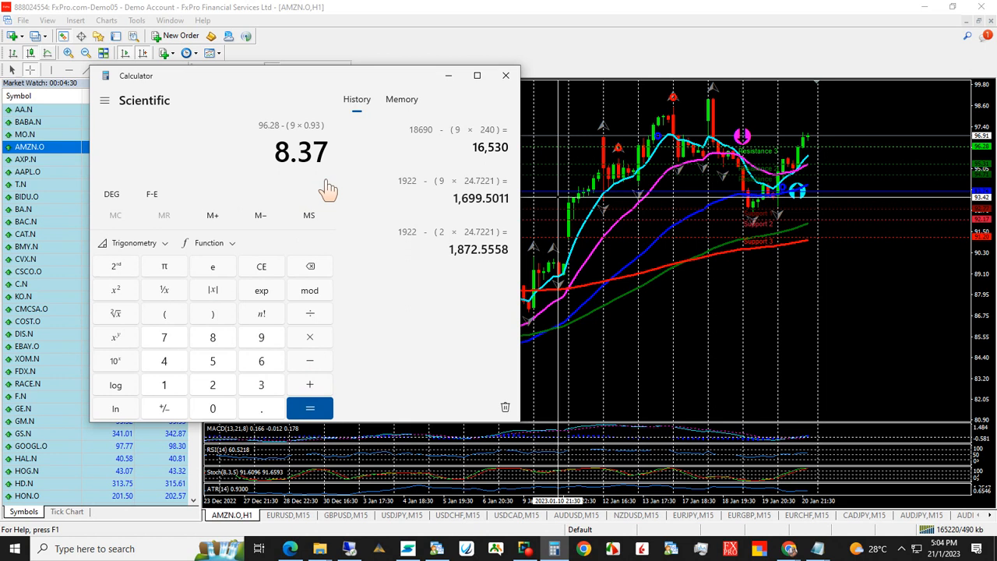
{"action": "mouse_move", "coordinate": [321, 178]}
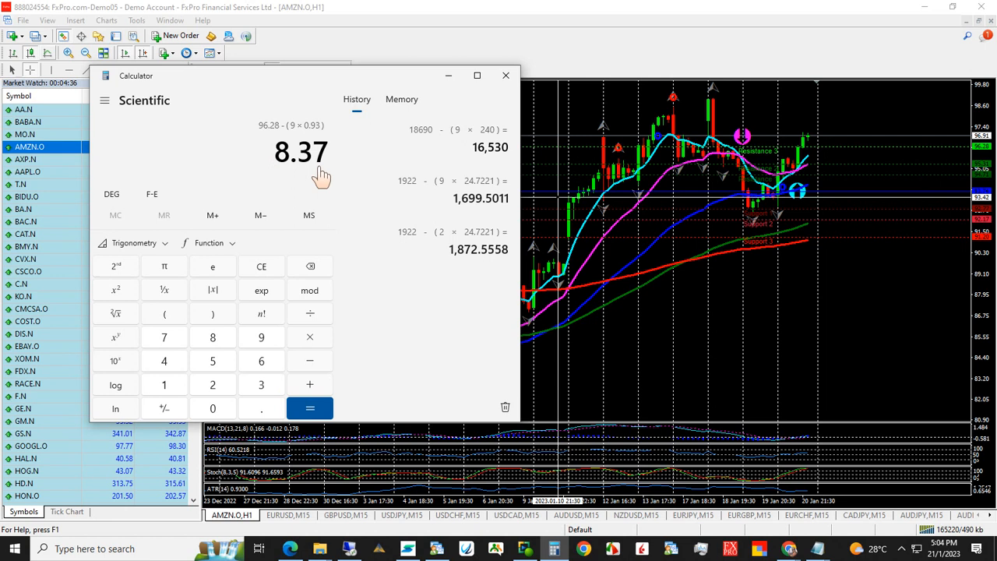
{"action": "mouse_move", "coordinate": [299, 171]}
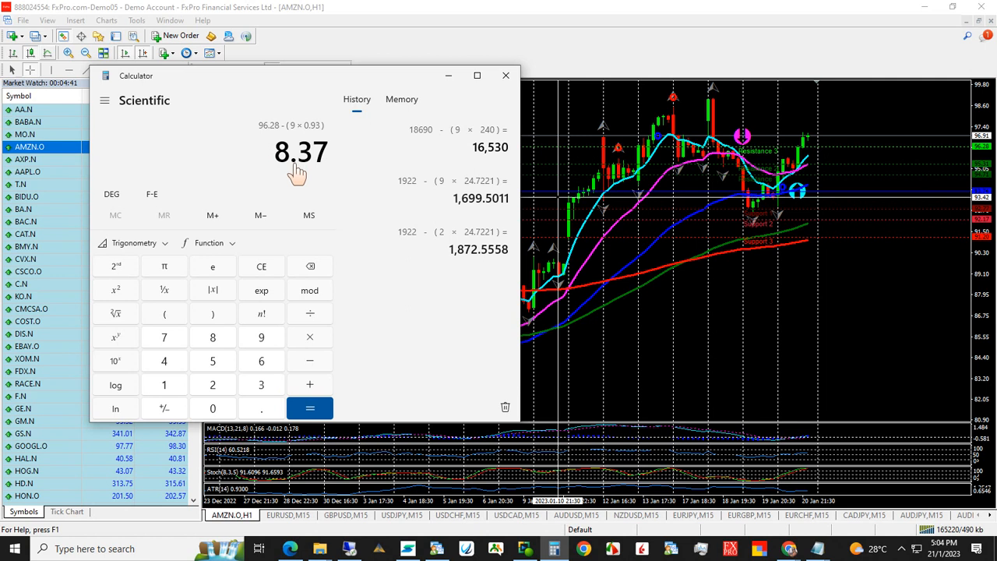
{"action": "mouse_move", "coordinate": [268, 137]}
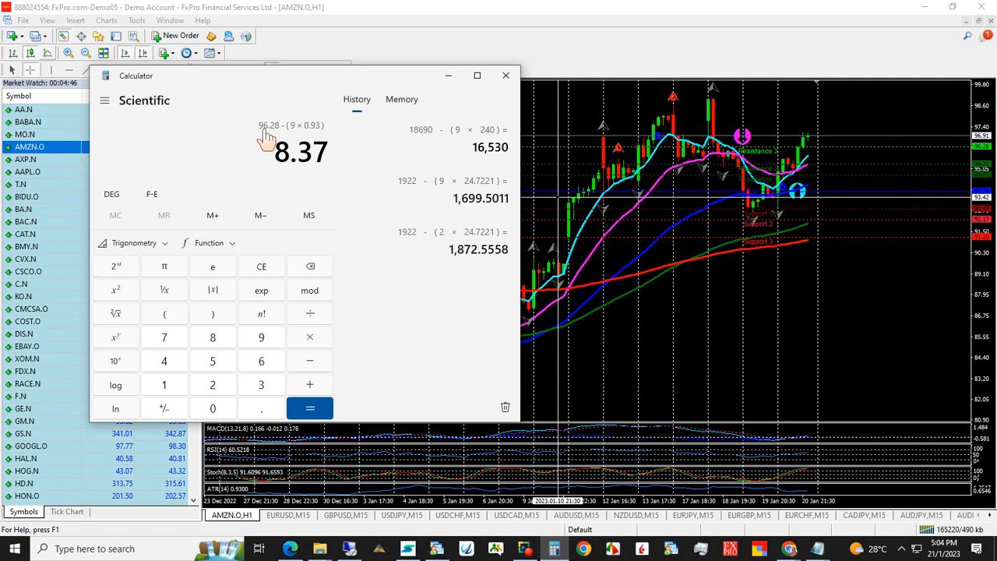
{"action": "left_click", "coordinate": [309, 408]}
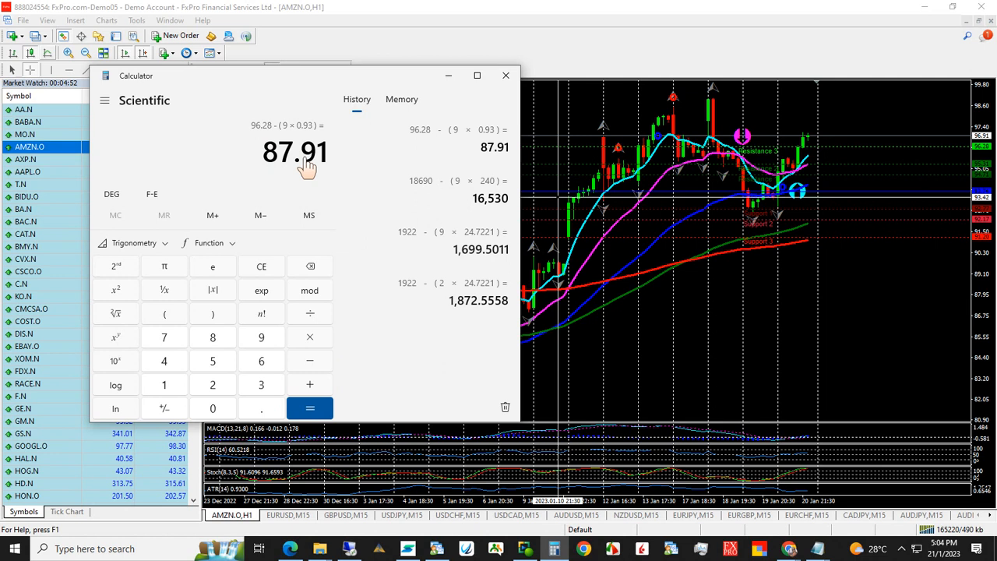
{"action": "left_click", "coordinate": [504, 75]}
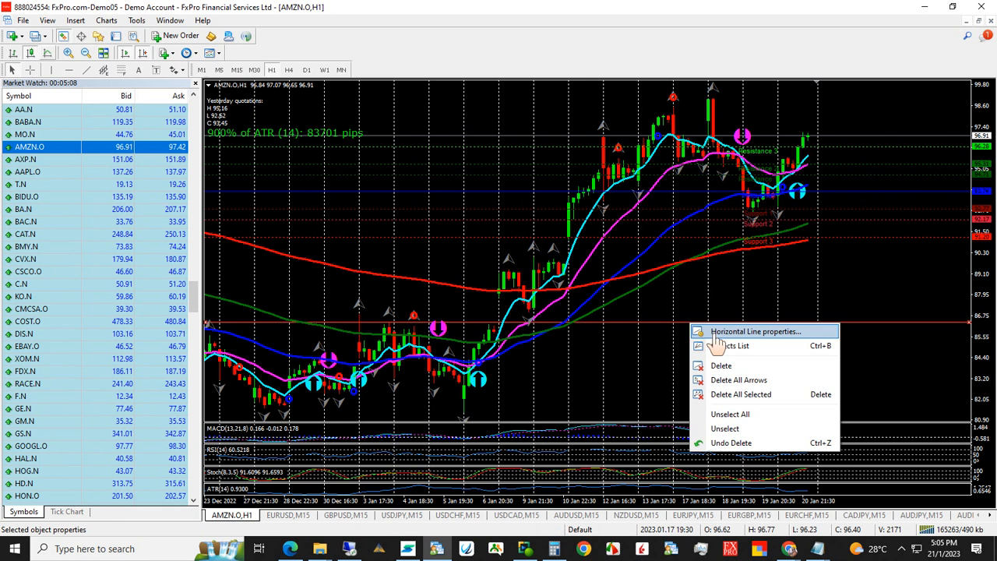
Set the horizontal line's Value to the 87.91 stop-loss price via its properties.
{"action": "left_click", "coordinate": [754, 330]}
{"action": "type", "text": "8"}
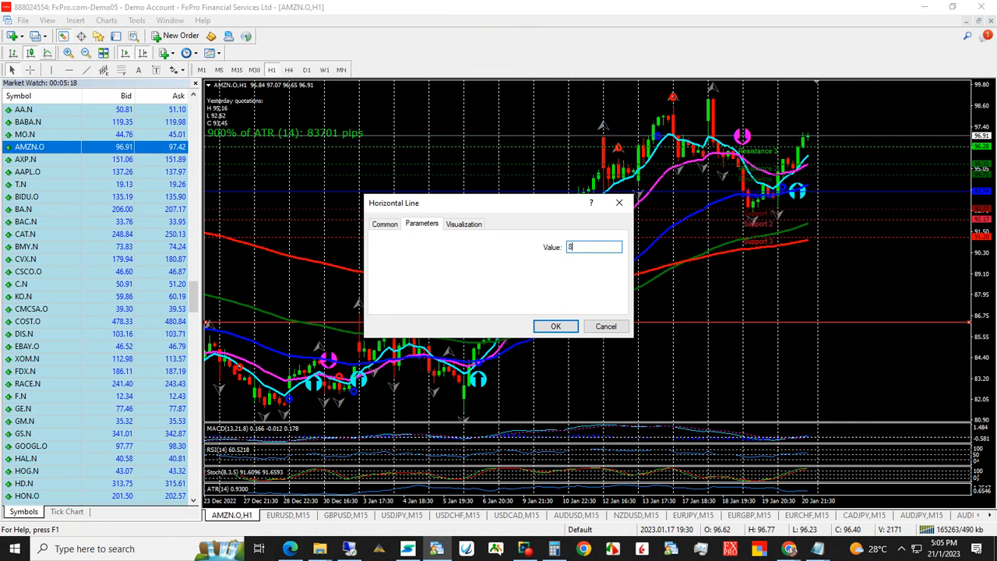
{"action": "left_click", "coordinate": [554, 325]}
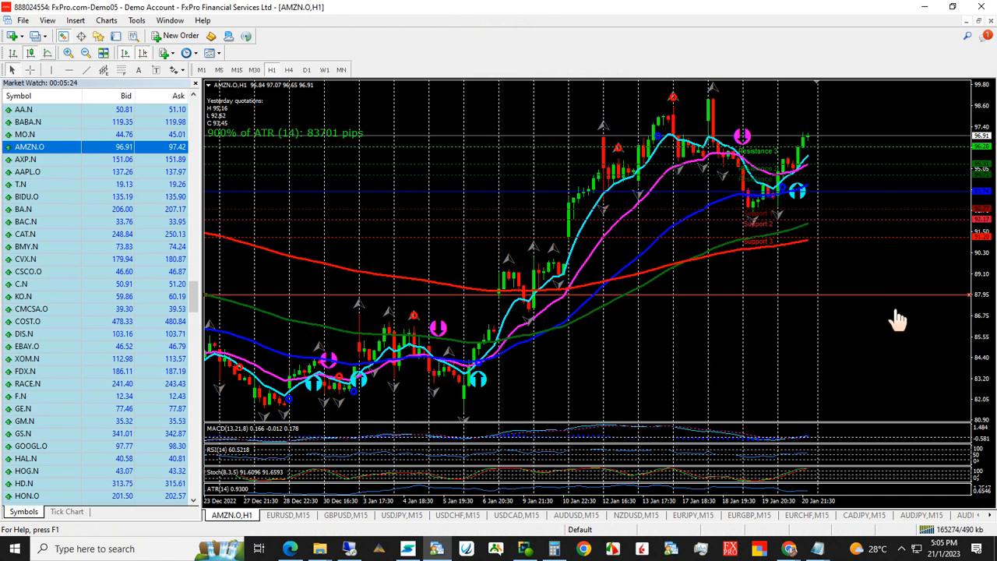
{"action": "mouse_move", "coordinate": [794, 262]}
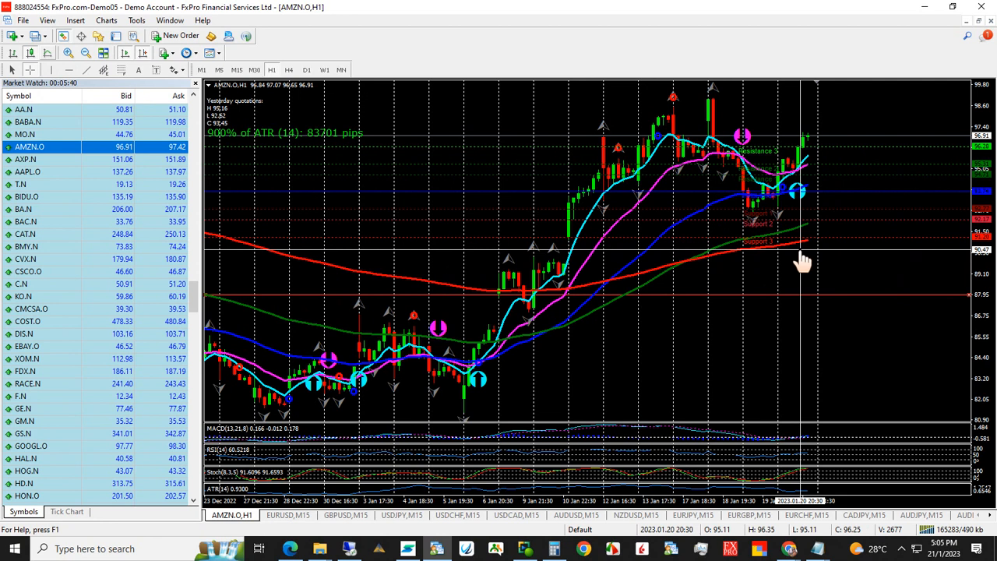
{"action": "mouse_move", "coordinate": [791, 215]}
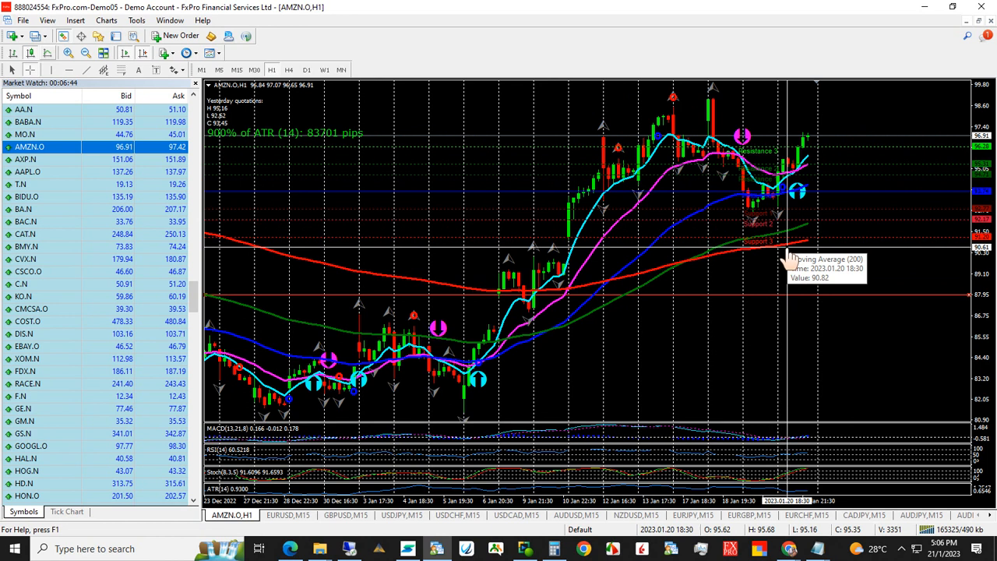
{"action": "left_click", "coordinate": [306, 69]}
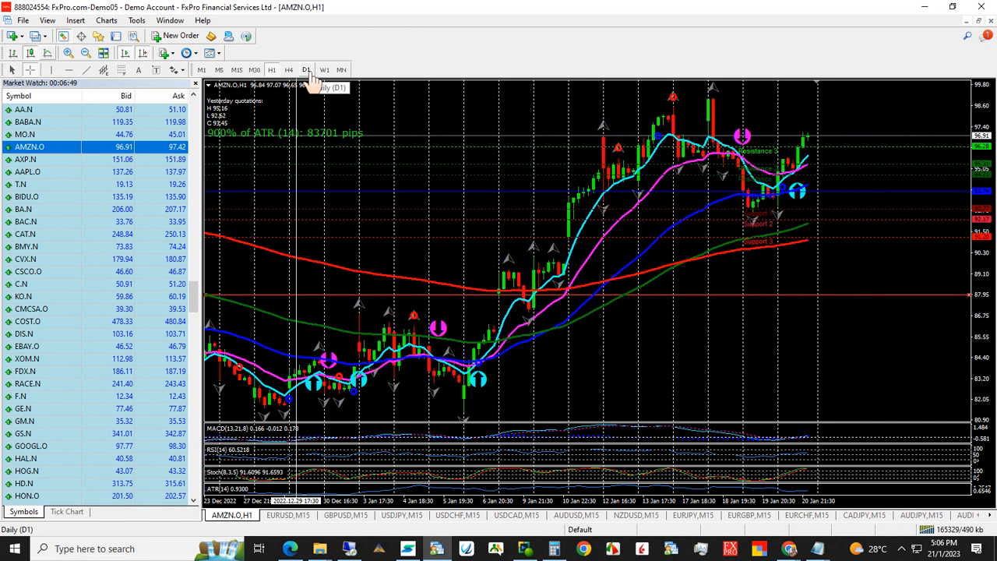
{"action": "left_click", "coordinate": [289, 68]}
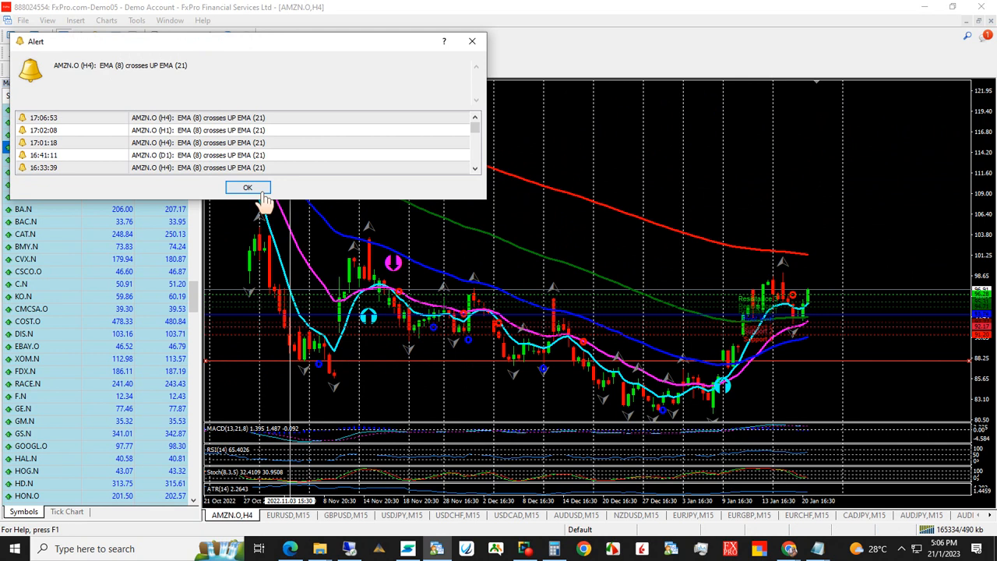
{"action": "left_click", "coordinate": [246, 187]}
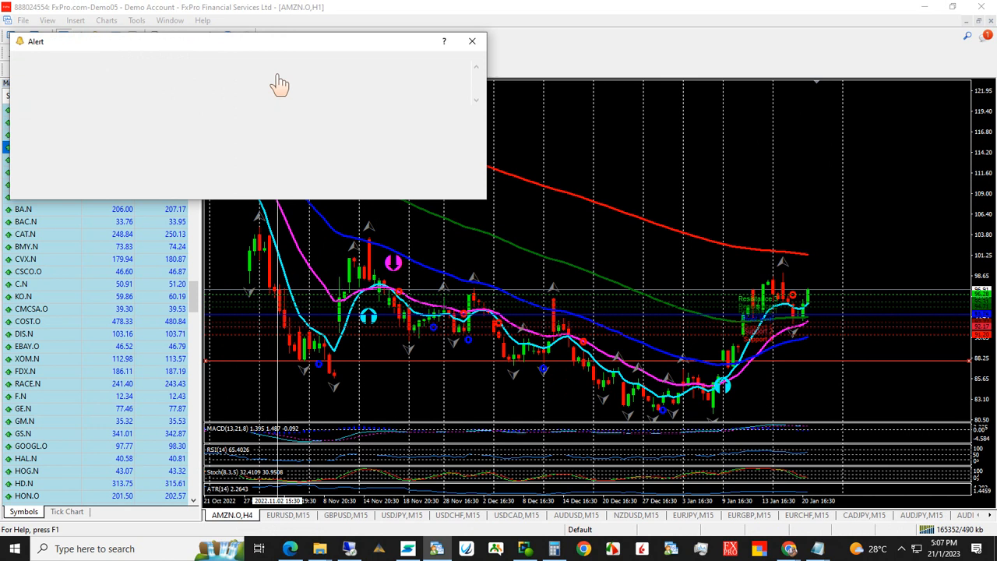
{"action": "left_click", "coordinate": [470, 41]}
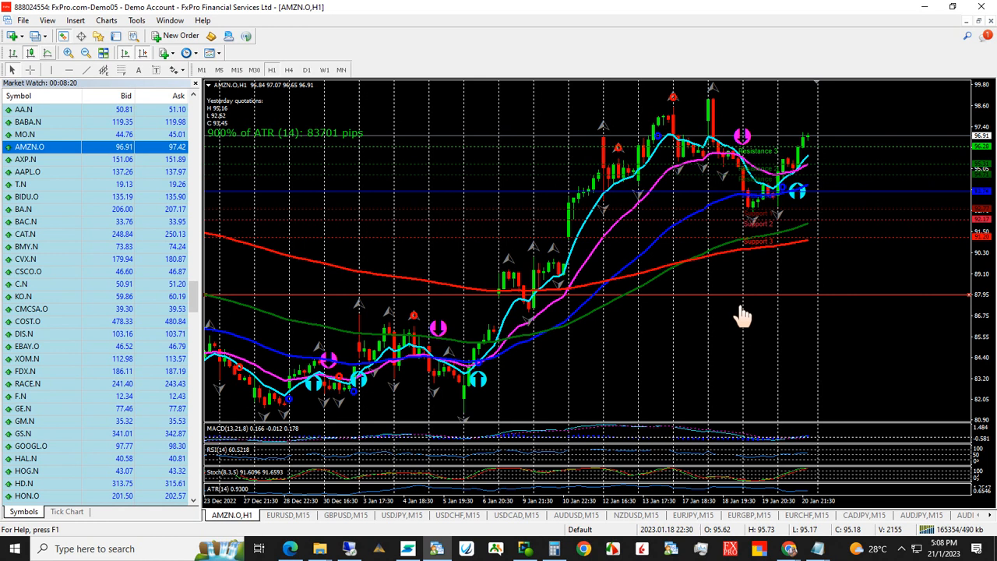
{"action": "mouse_move", "coordinate": [775, 211]}
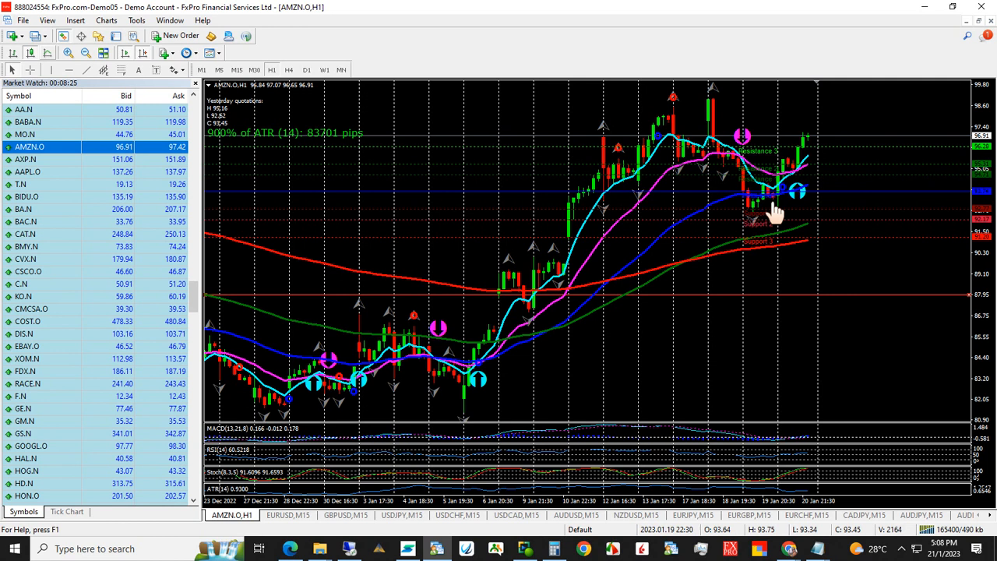
{"action": "left_click", "coordinate": [305, 69]}
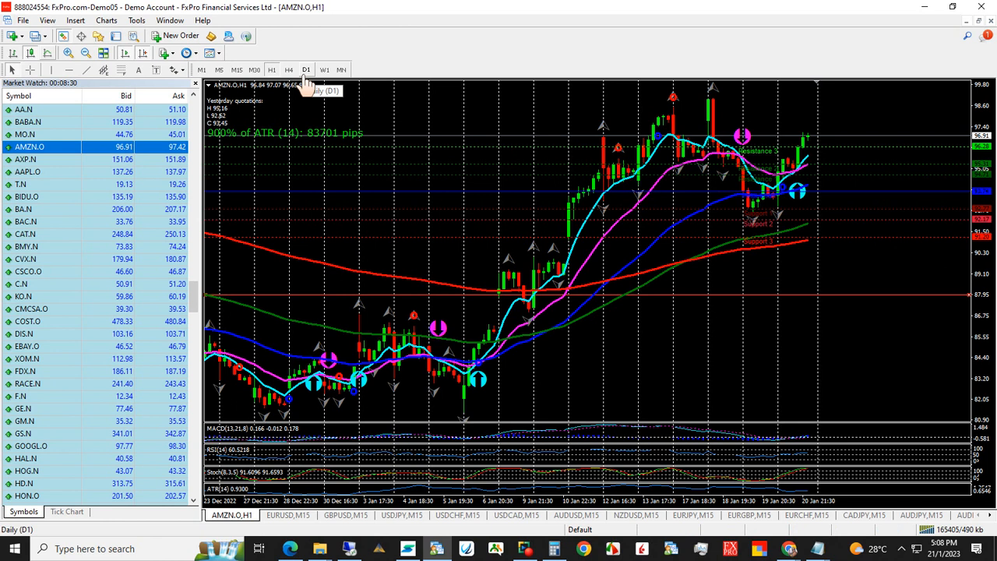
{"action": "mouse_move", "coordinate": [693, 336]}
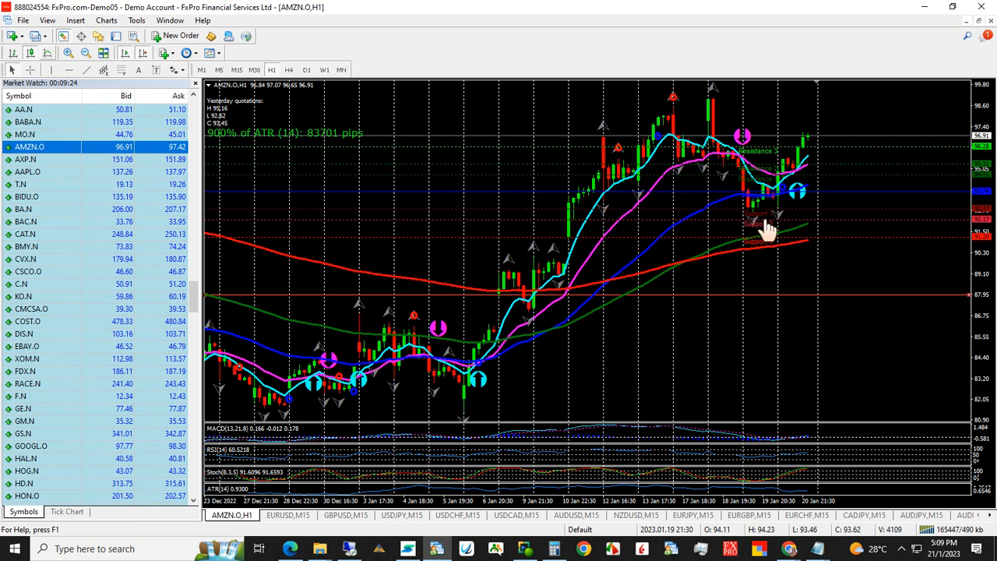
{"action": "mouse_move", "coordinate": [764, 319]}
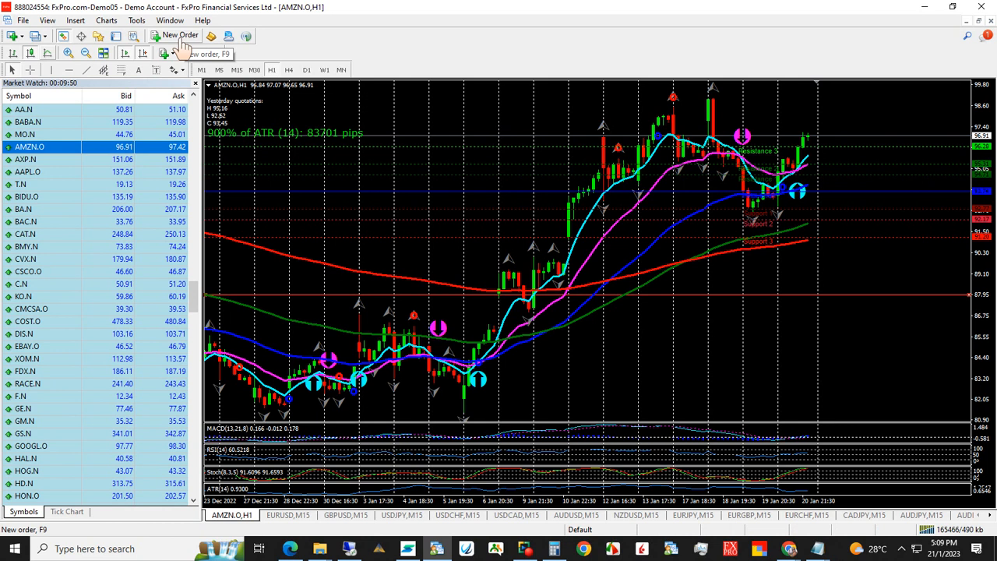
Start a new AMZN order with stop loss 87.91 and comment 'R:R- 3:1'.
{"action": "left_click", "coordinate": [180, 35]}
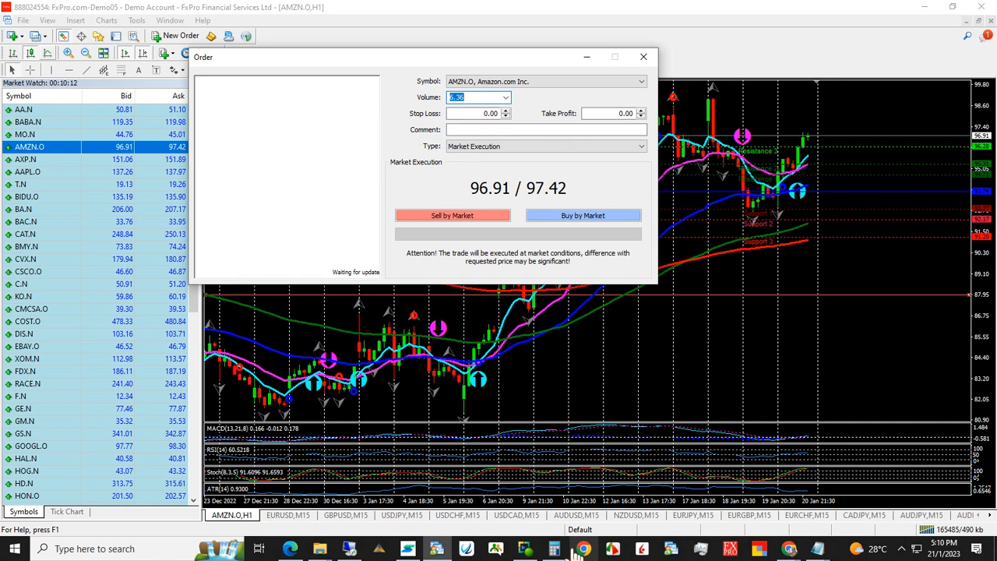
{"action": "left_click", "coordinate": [475, 112]}
{"action": "type", "text": "87.9"}
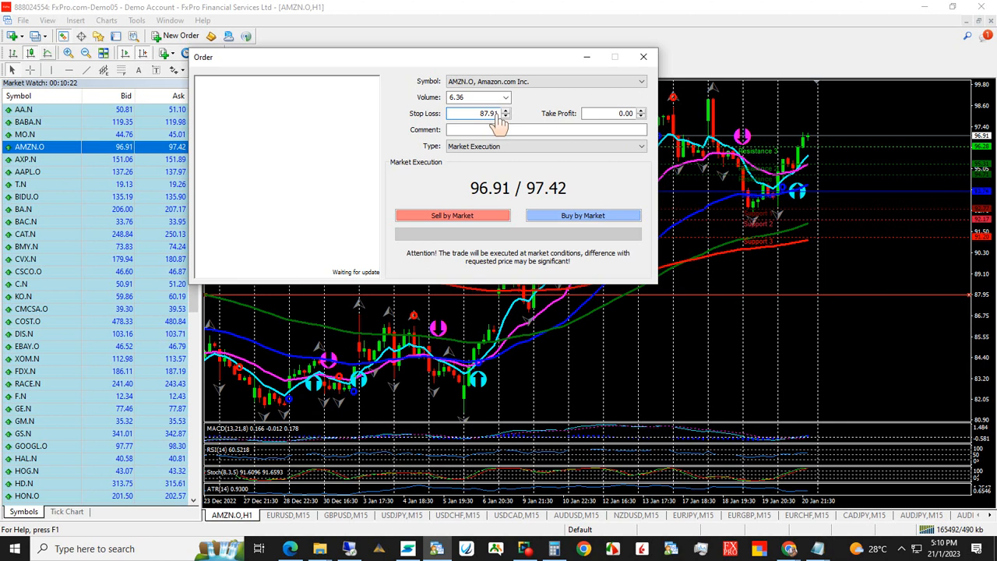
{"action": "left_click", "coordinate": [545, 129]}
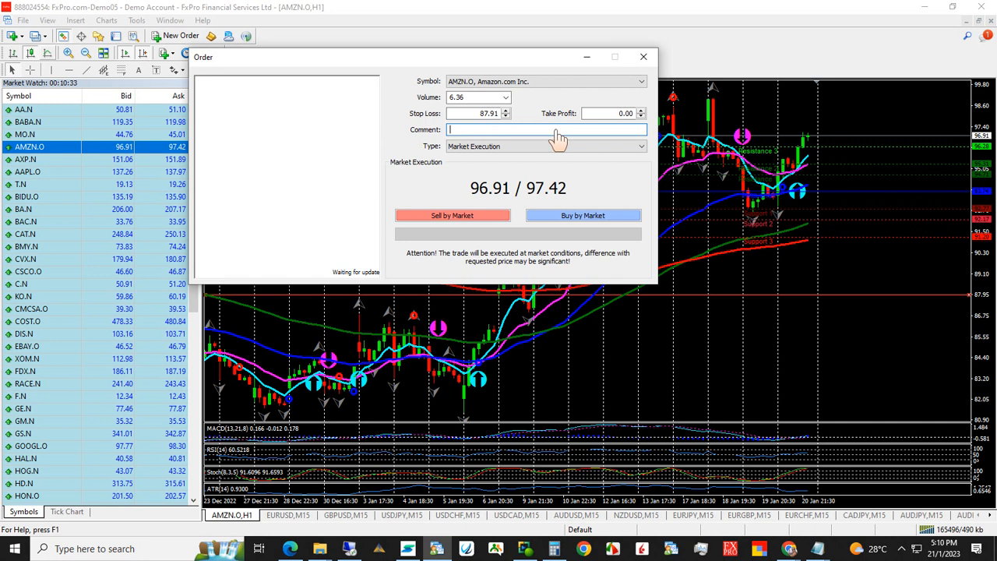
{"action": "type", "text": "R:R -"}
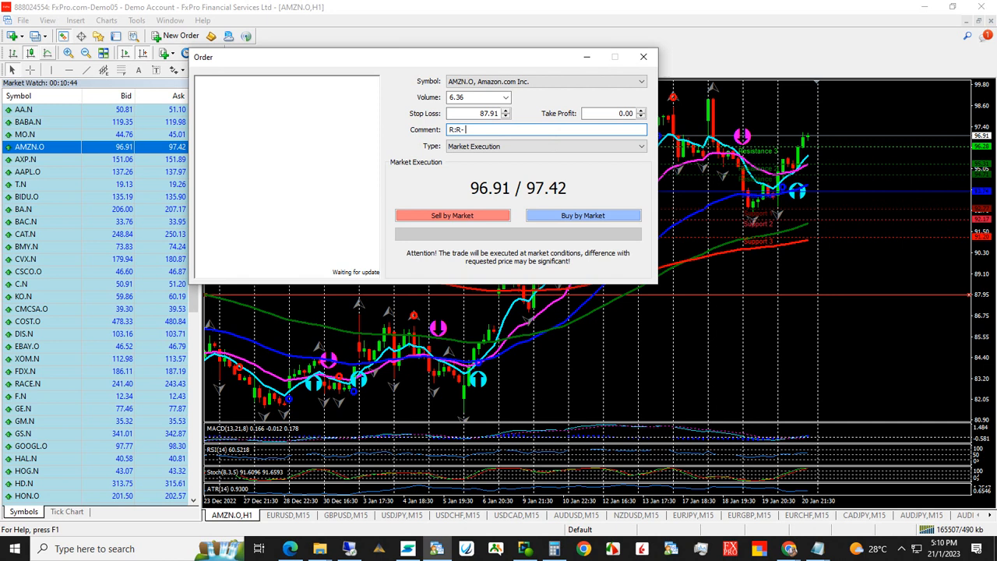
{"action": "type", "text": "3:1"}
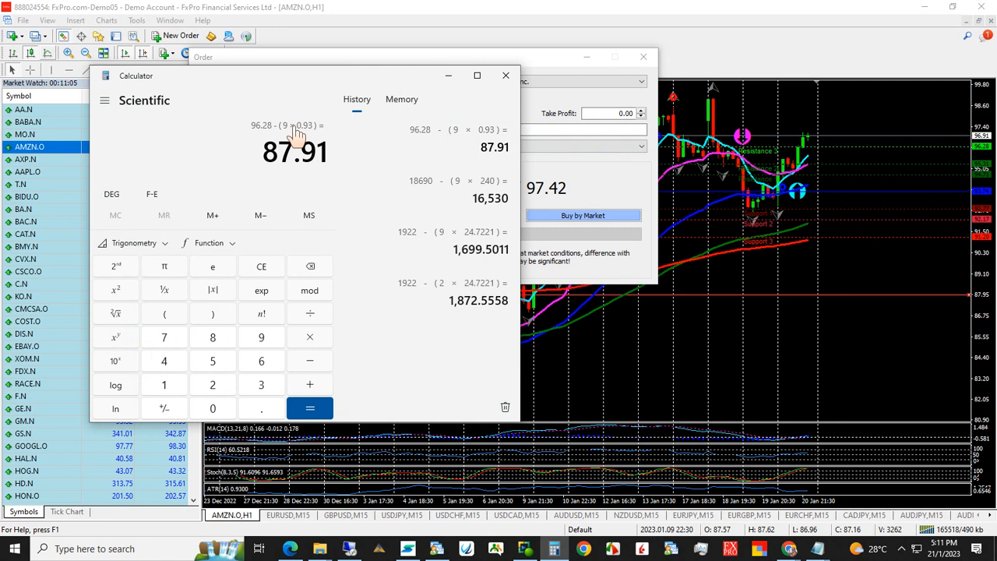
{"action": "mouse_move", "coordinate": [308, 137]}
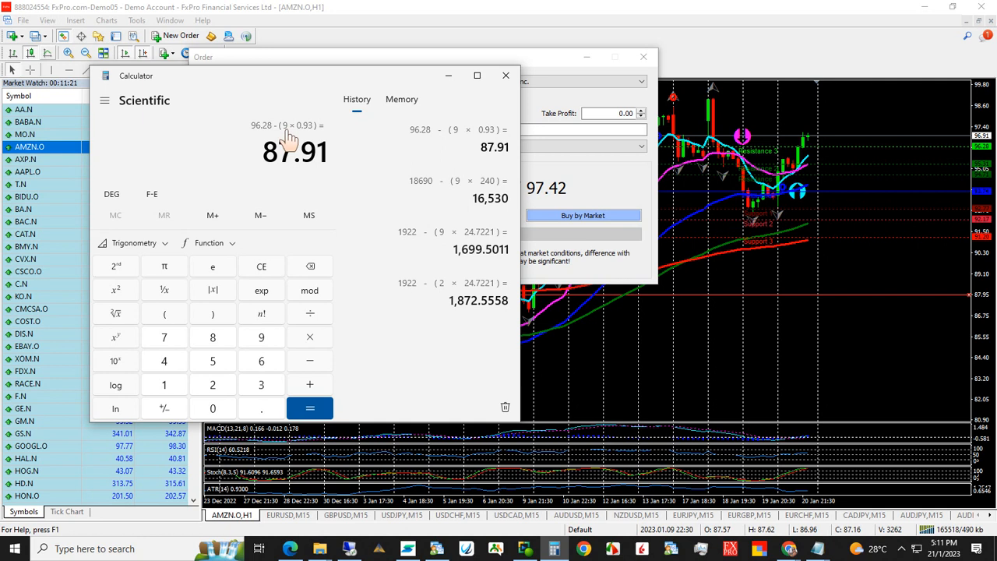
Clear the 87.91 result so Calculator reads 0.
{"action": "left_click", "coordinate": [262, 266]}
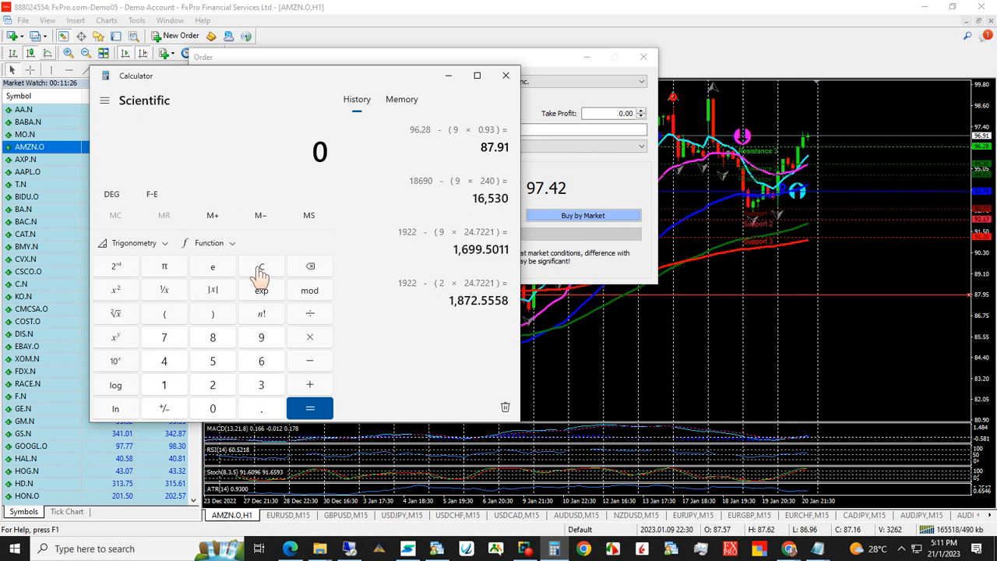
{"action": "mouse_move", "coordinate": [835, 209]}
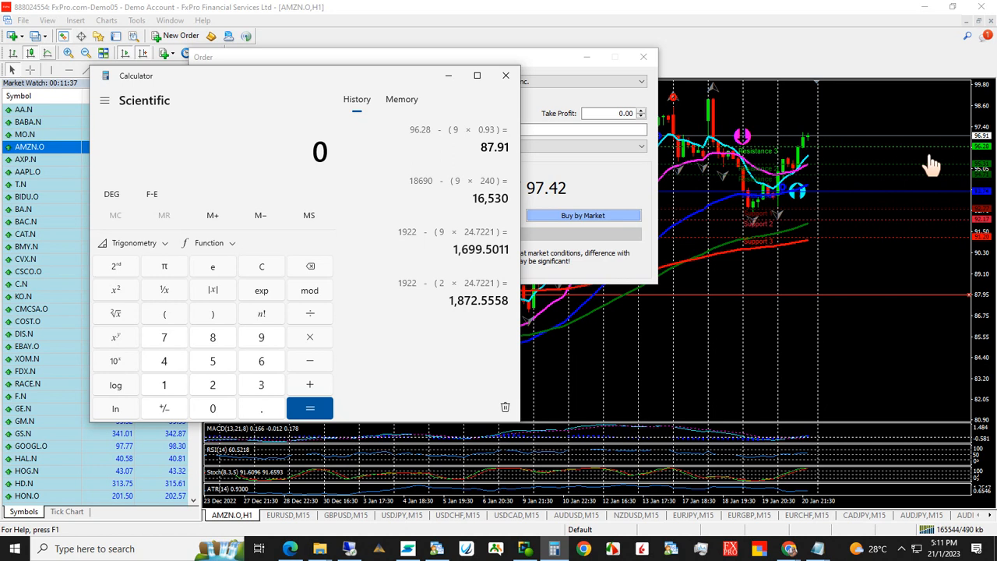
{"action": "mouse_move", "coordinate": [958, 159]}
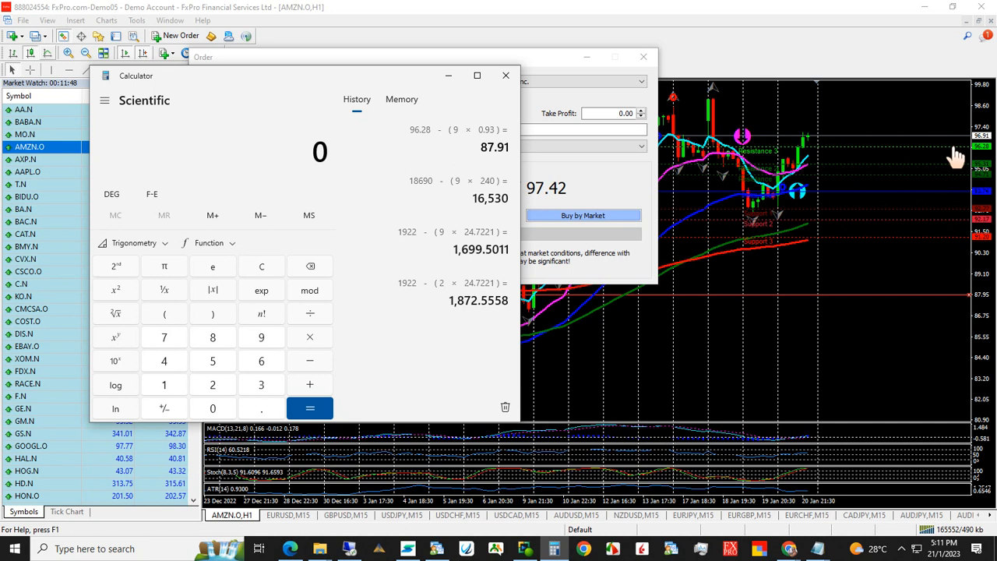
{"action": "mouse_move", "coordinate": [949, 128]}
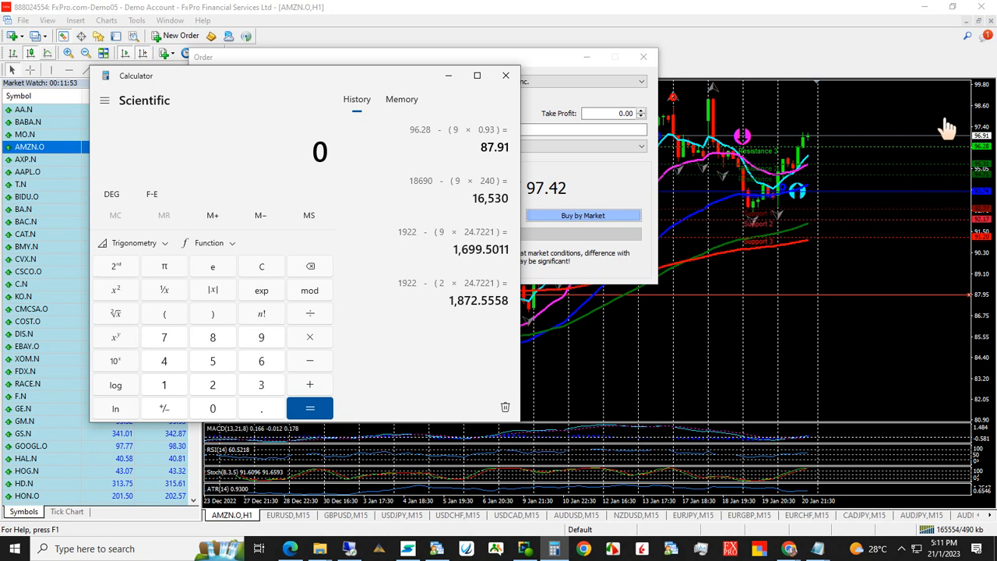
{"action": "mouse_move", "coordinate": [275, 349]}
{"action": "type", "text": "96.28 +"}
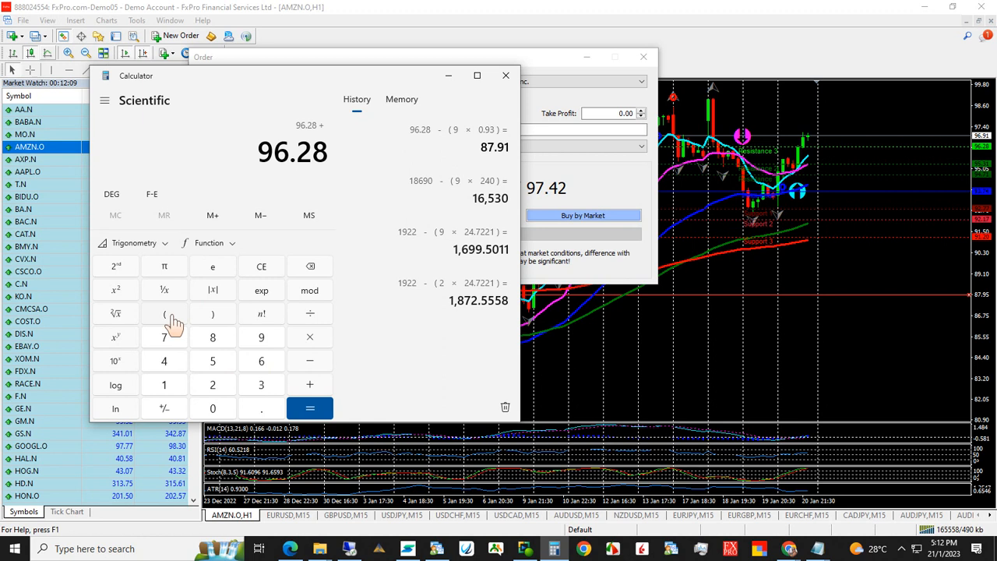
Enter 96.28 + (3 × 9 × 0.93) for the 3:1 take-profit, bracket showing 25.11.
{"action": "left_click", "coordinate": [163, 313]}
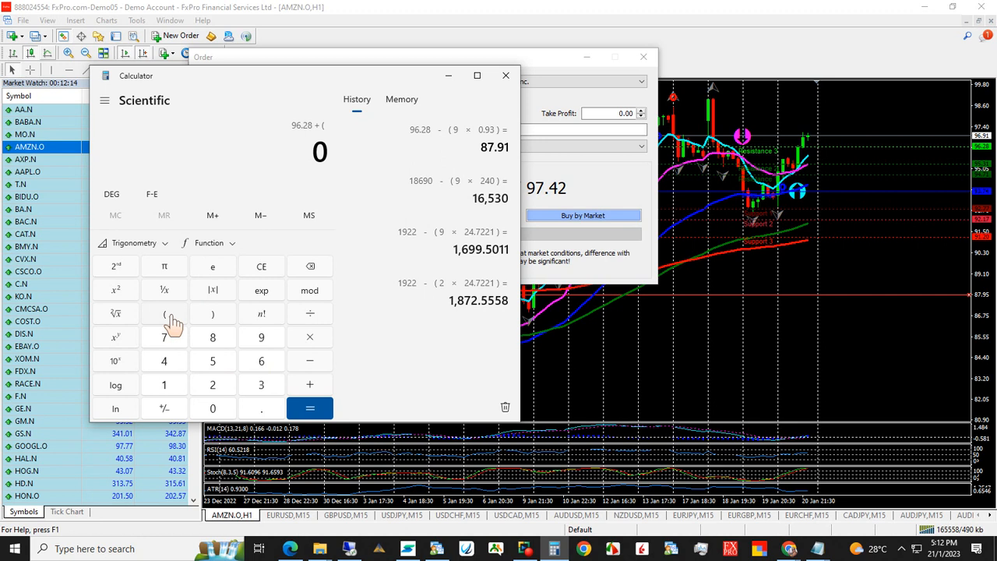
{"action": "left_click", "coordinate": [262, 337]}
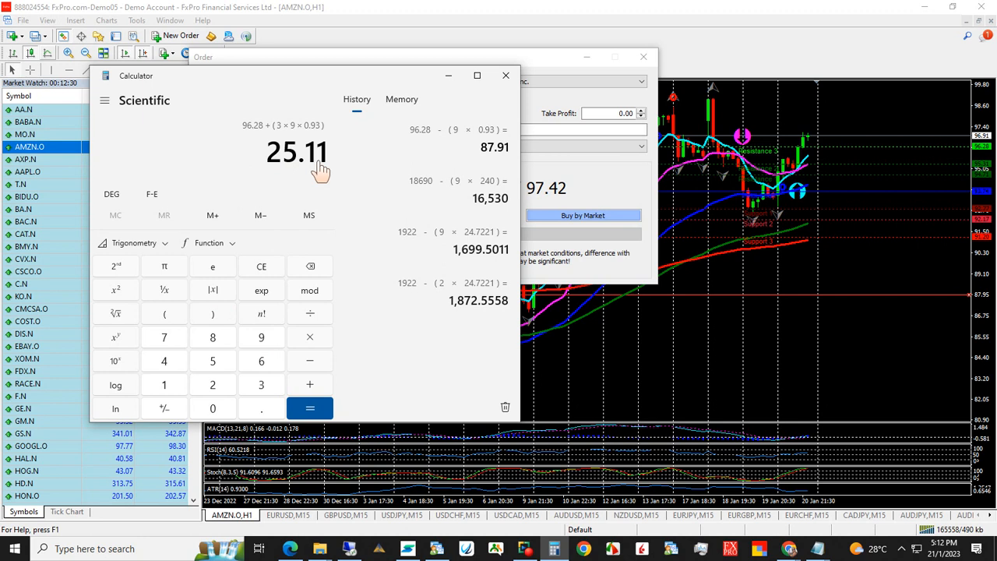
{"action": "mouse_move", "coordinate": [323, 173]}
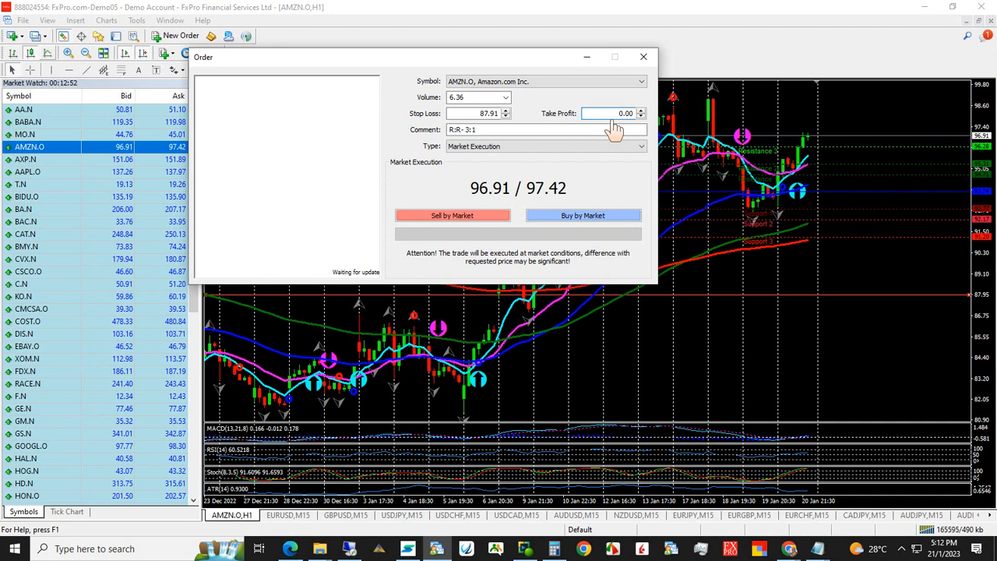
Set the order's take profit to 121.39 and volume to the minimum 0.01.
{"action": "type", "text": "121.39"}
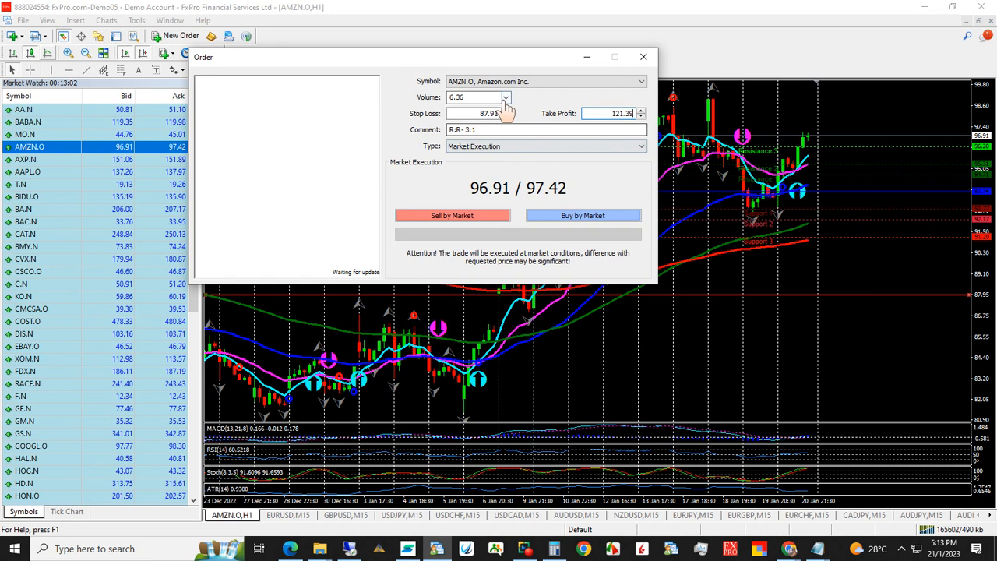
{"action": "left_click", "coordinate": [505, 96]}
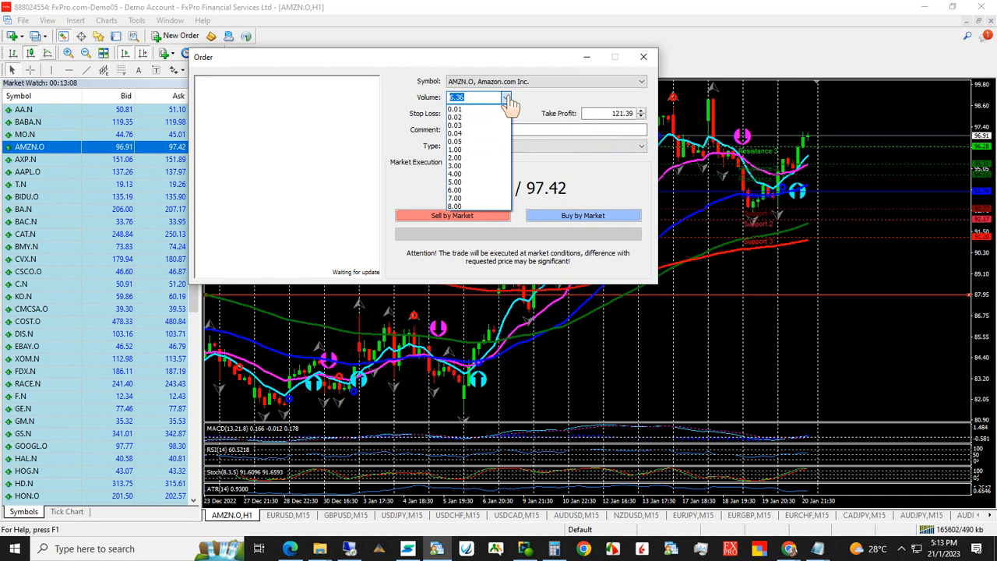
{"action": "left_click", "coordinate": [455, 109]}
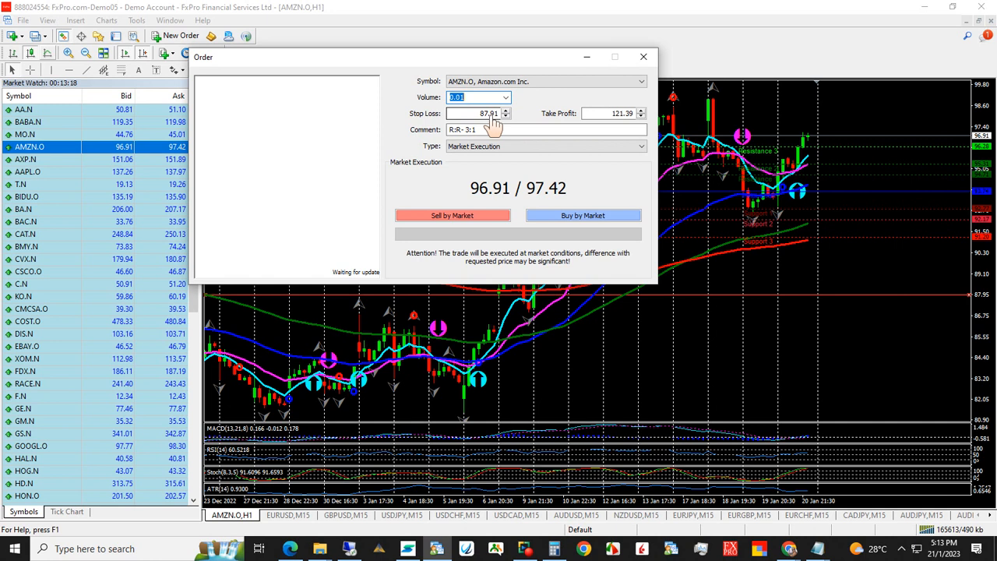
{"action": "mouse_move", "coordinate": [617, 132]}
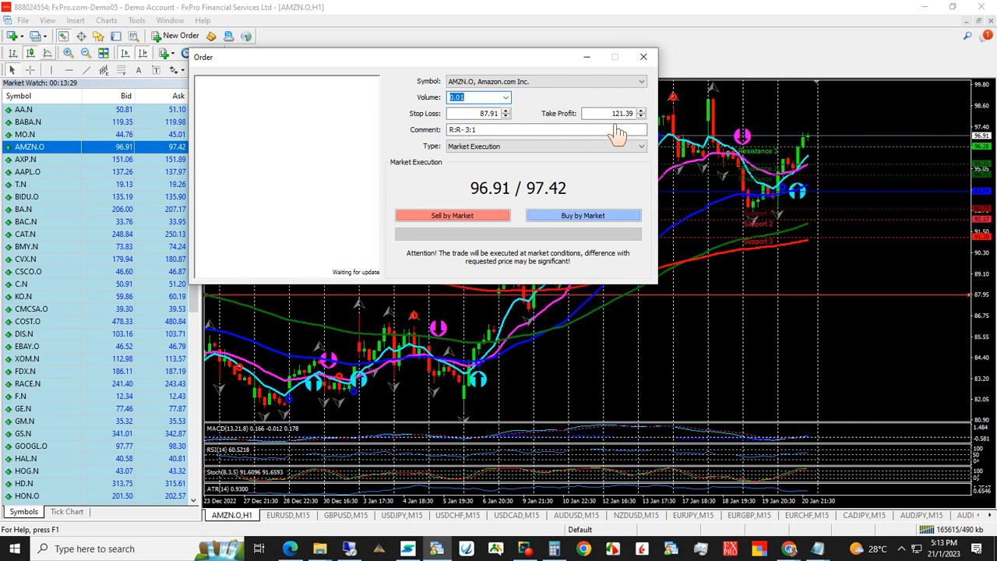
{"action": "mouse_move", "coordinate": [623, 131]}
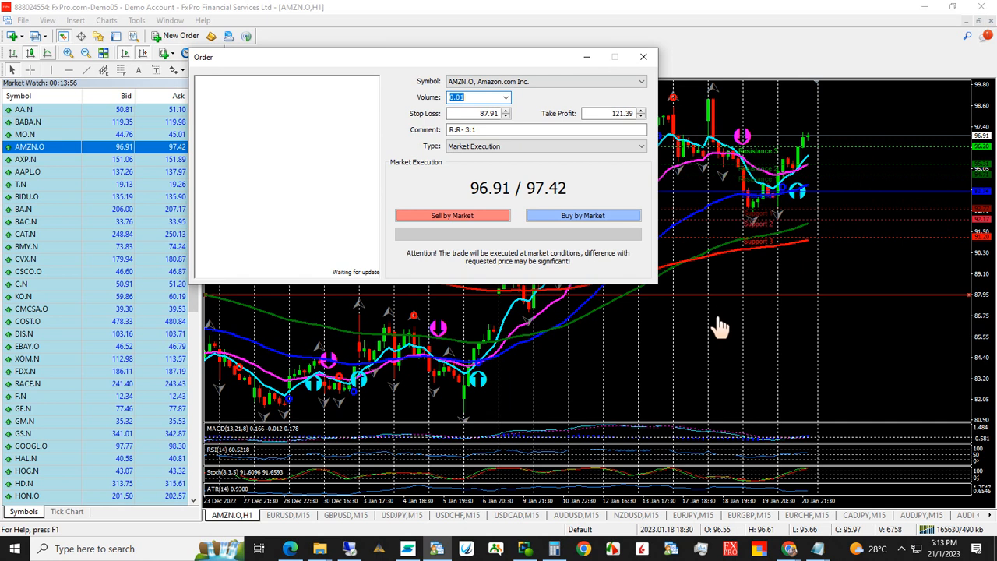
{"action": "mouse_move", "coordinate": [751, 319]}
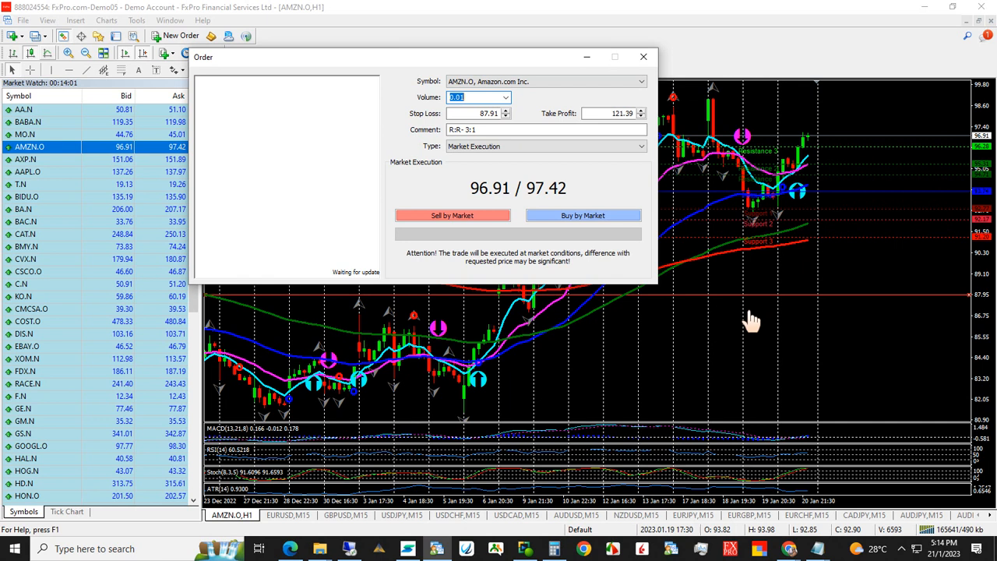
{"action": "mouse_move", "coordinate": [751, 458]}
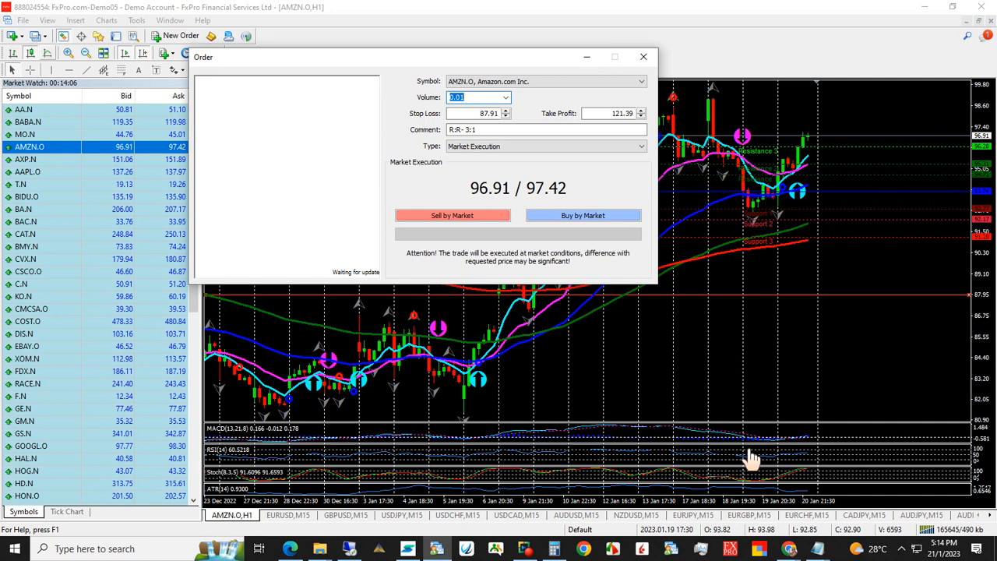